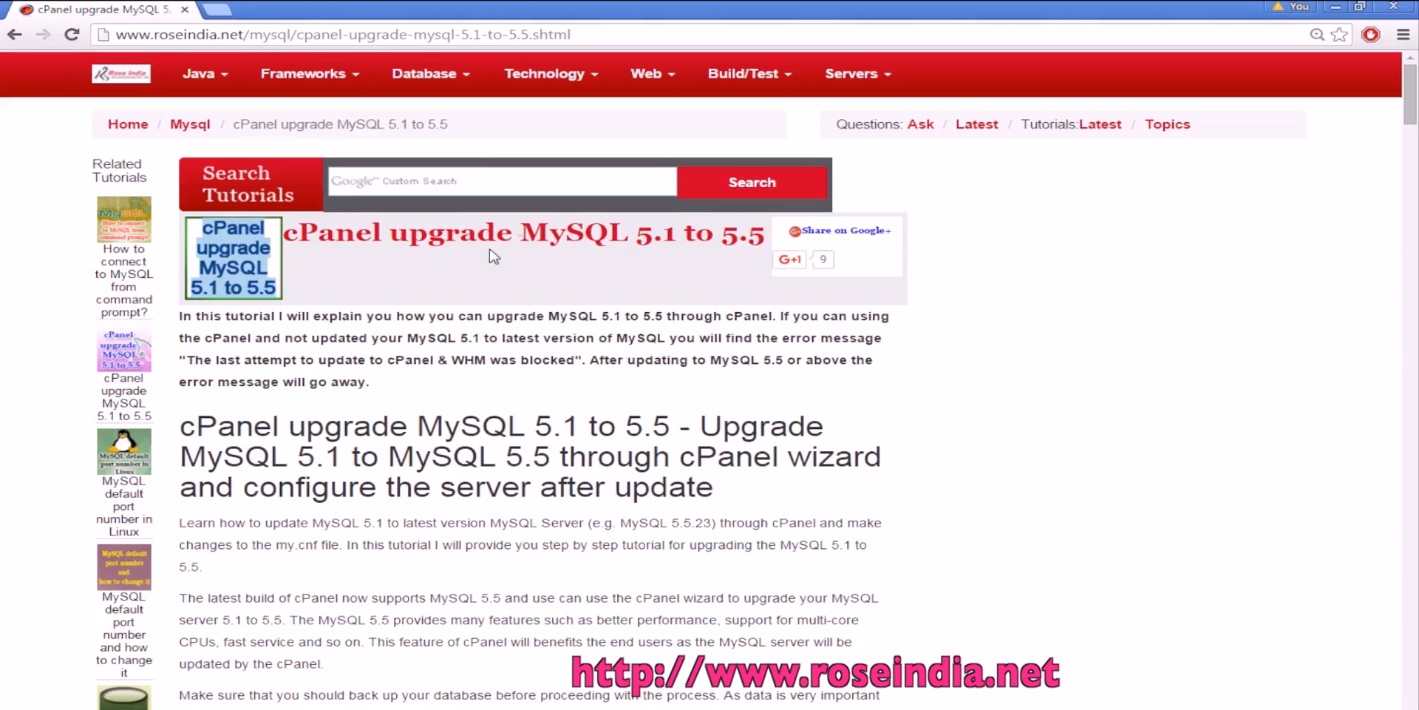
Step: Highlight the title words 'MySQL 5.1 to 5.5' and clear the highlight again
drag(520, 233, 737, 232)
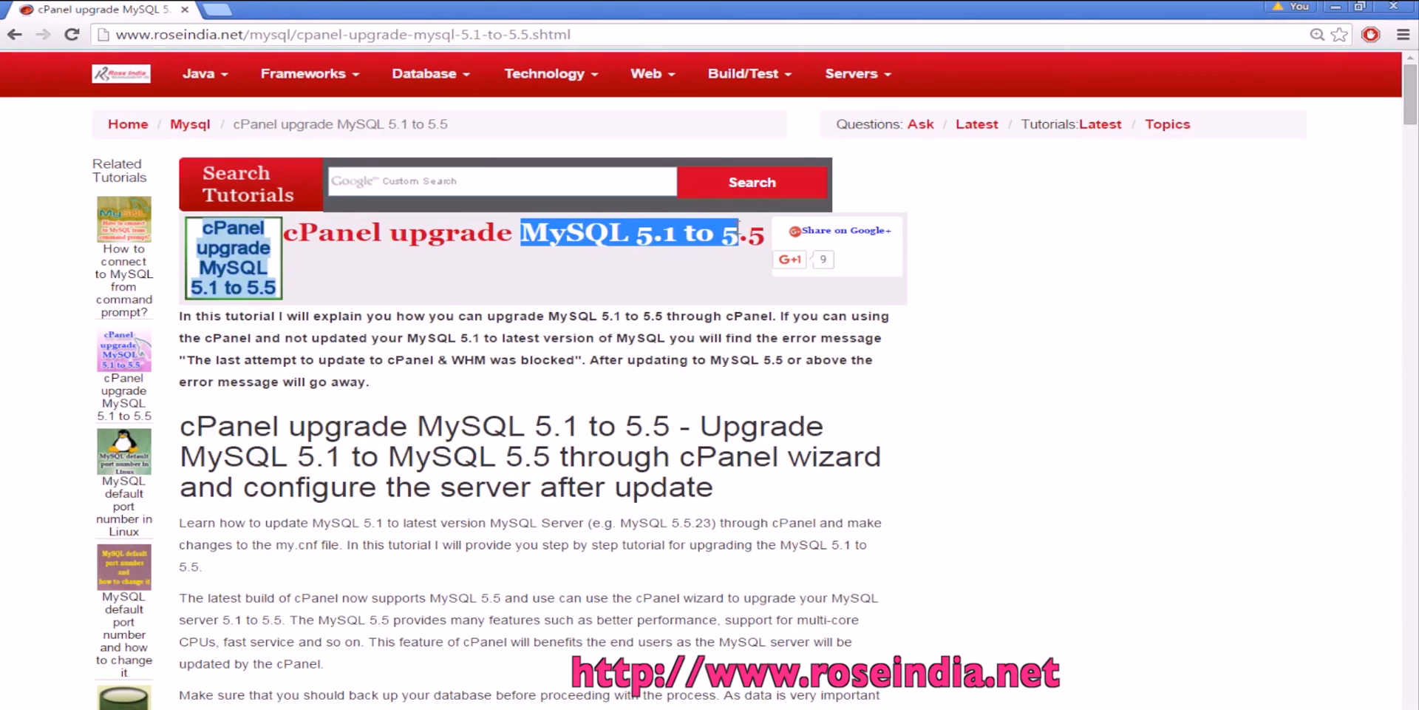
click(566, 281)
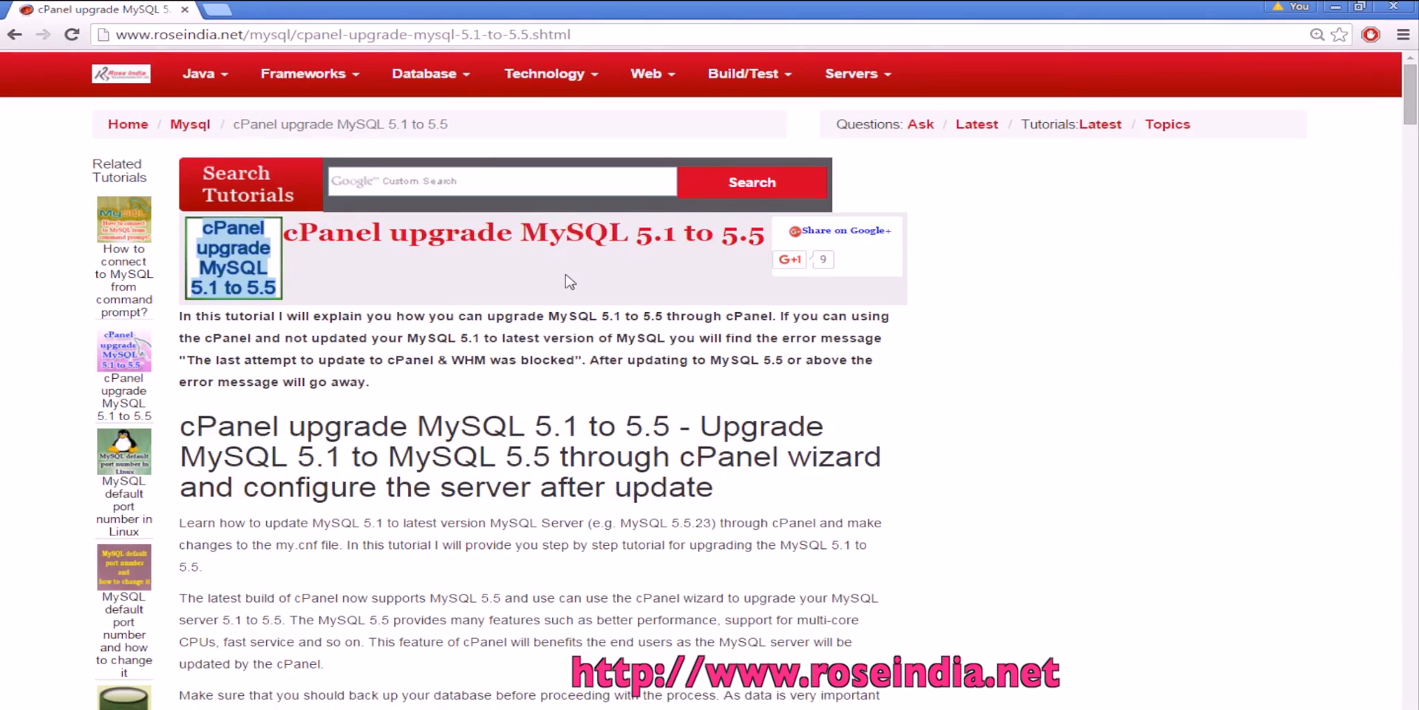
mouse_move(497, 414)
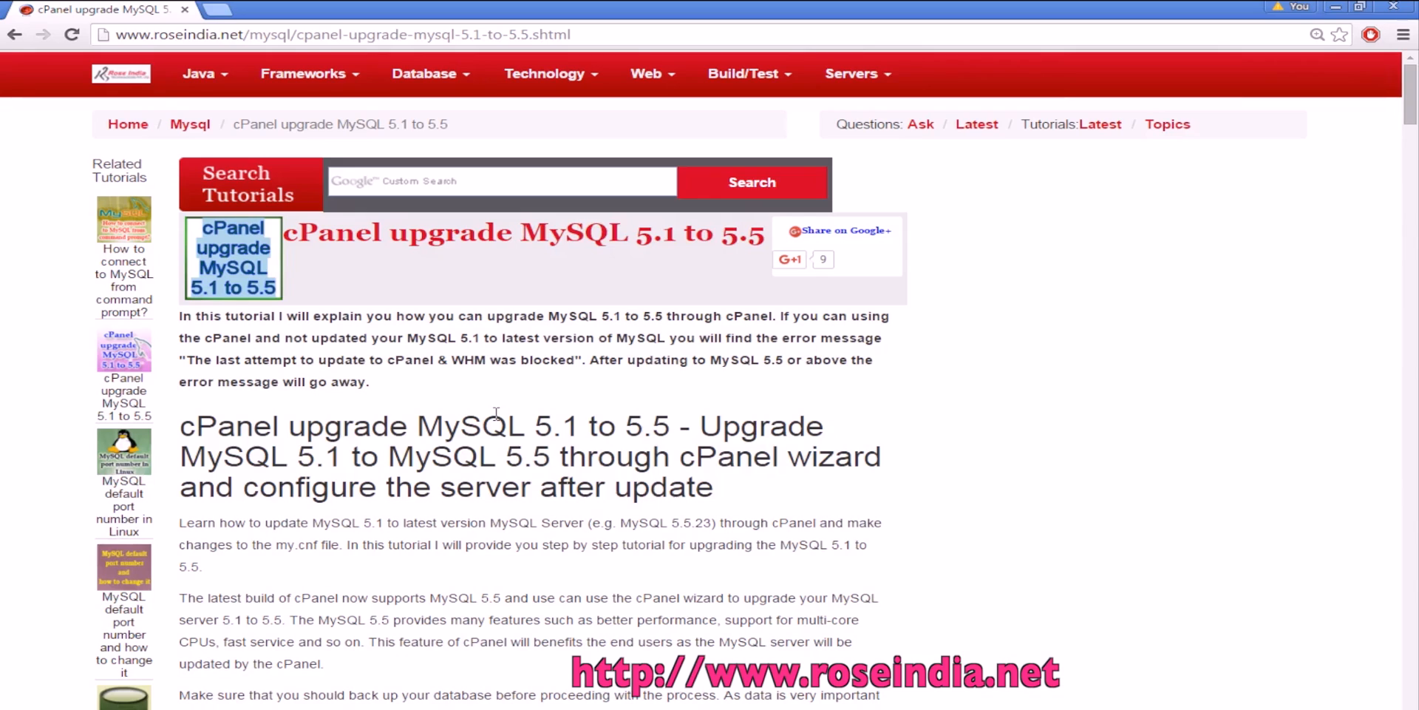
mouse_move(494, 412)
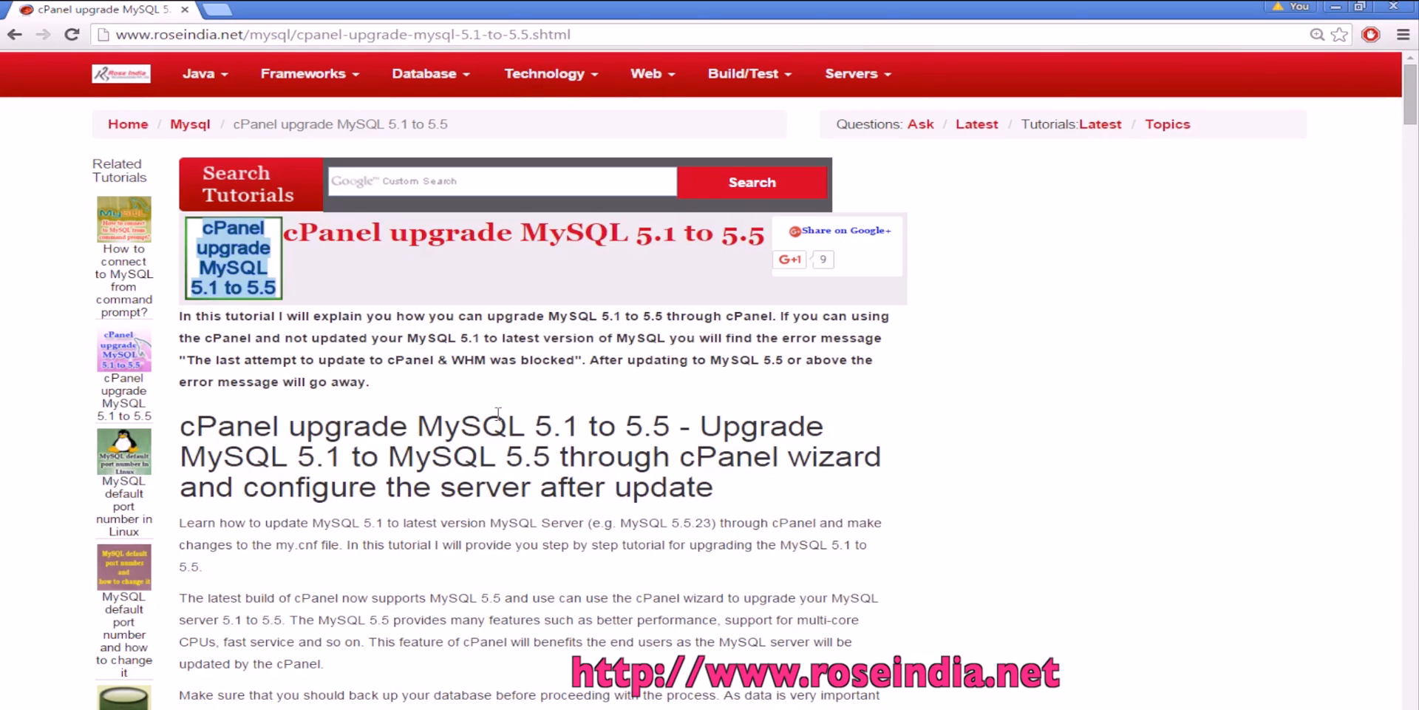
mouse_move(486, 398)
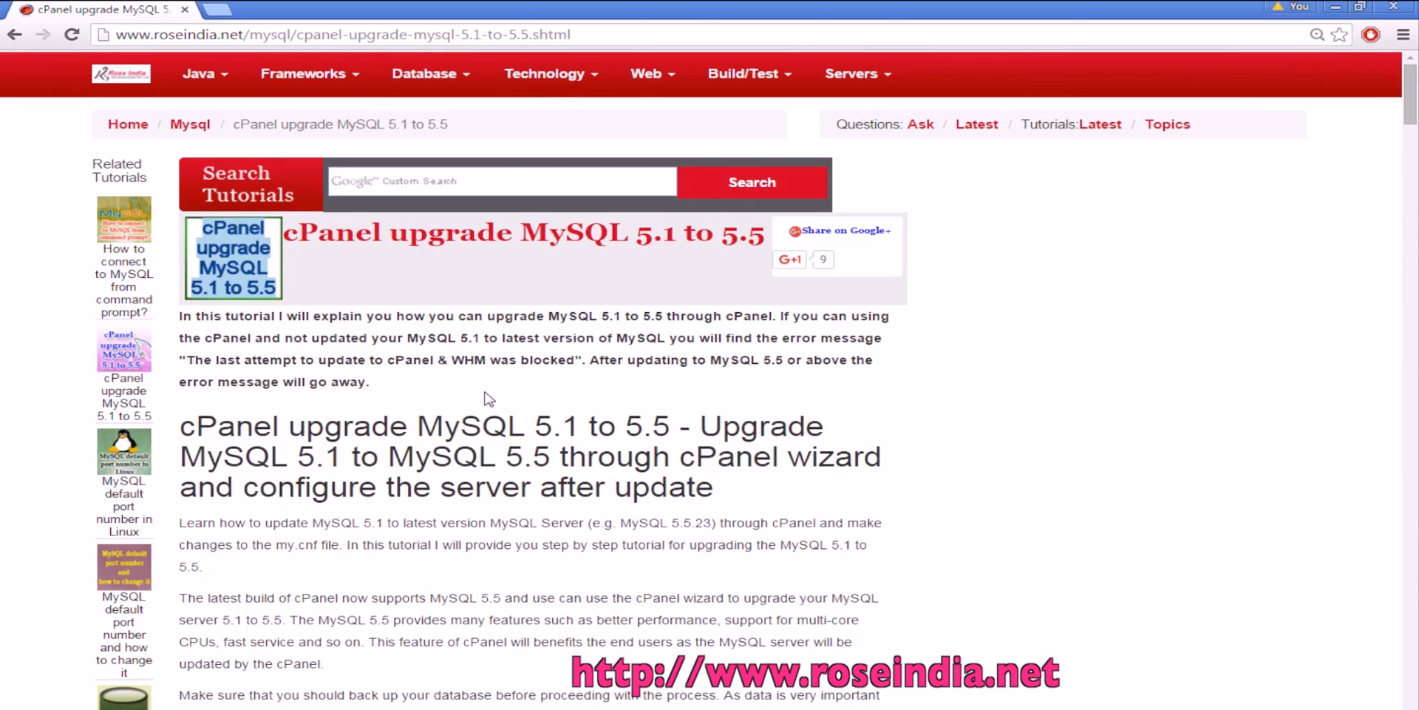
Step: Scroll down to Step 1 and clear the highlight from the mysqldump backup command
scroll(down, 3)
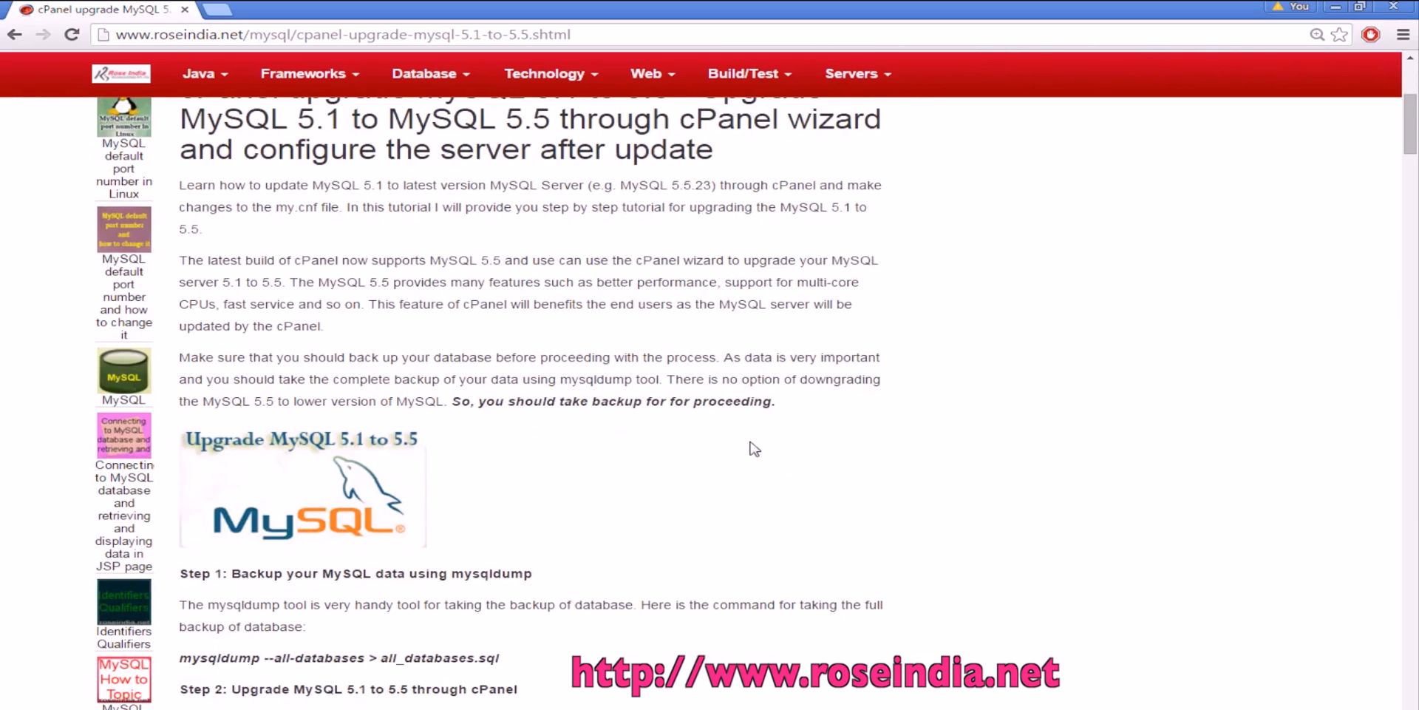
scroll(down, 3)
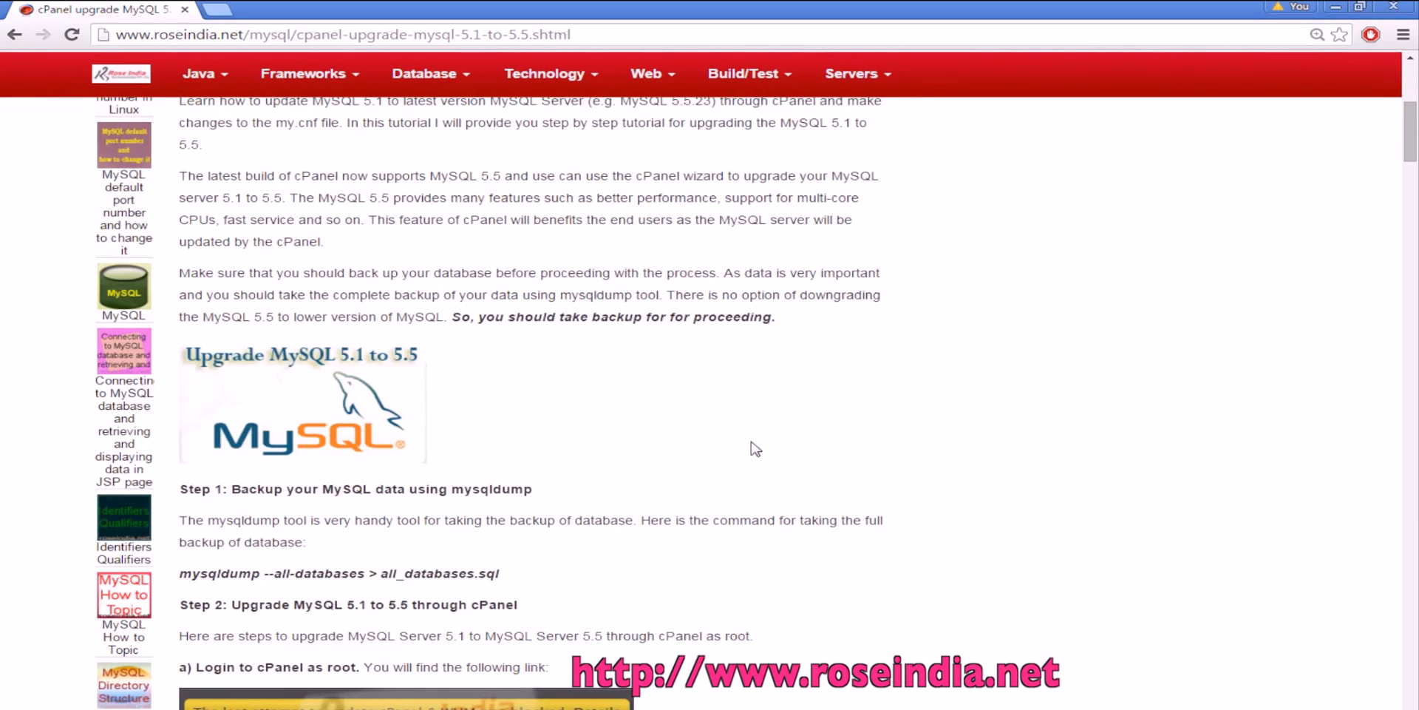
scroll(down, 3)
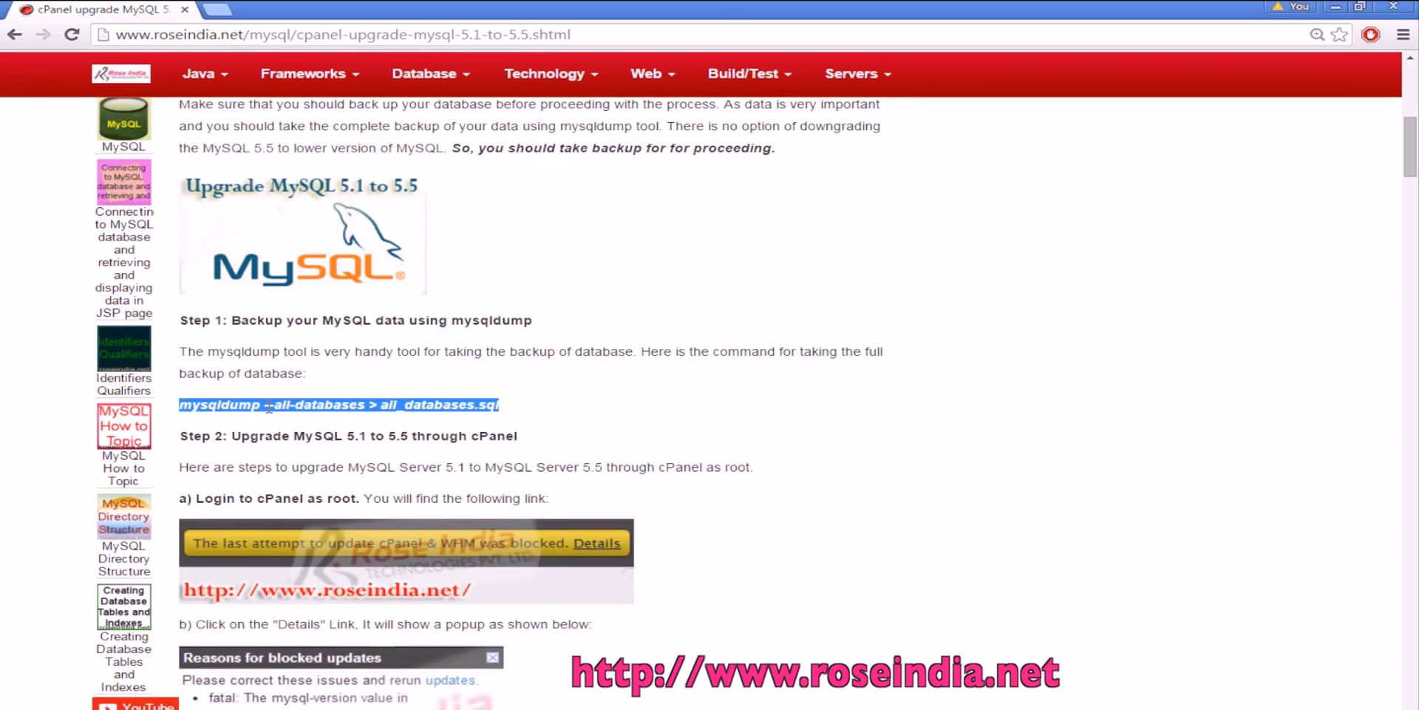
click(511, 405)
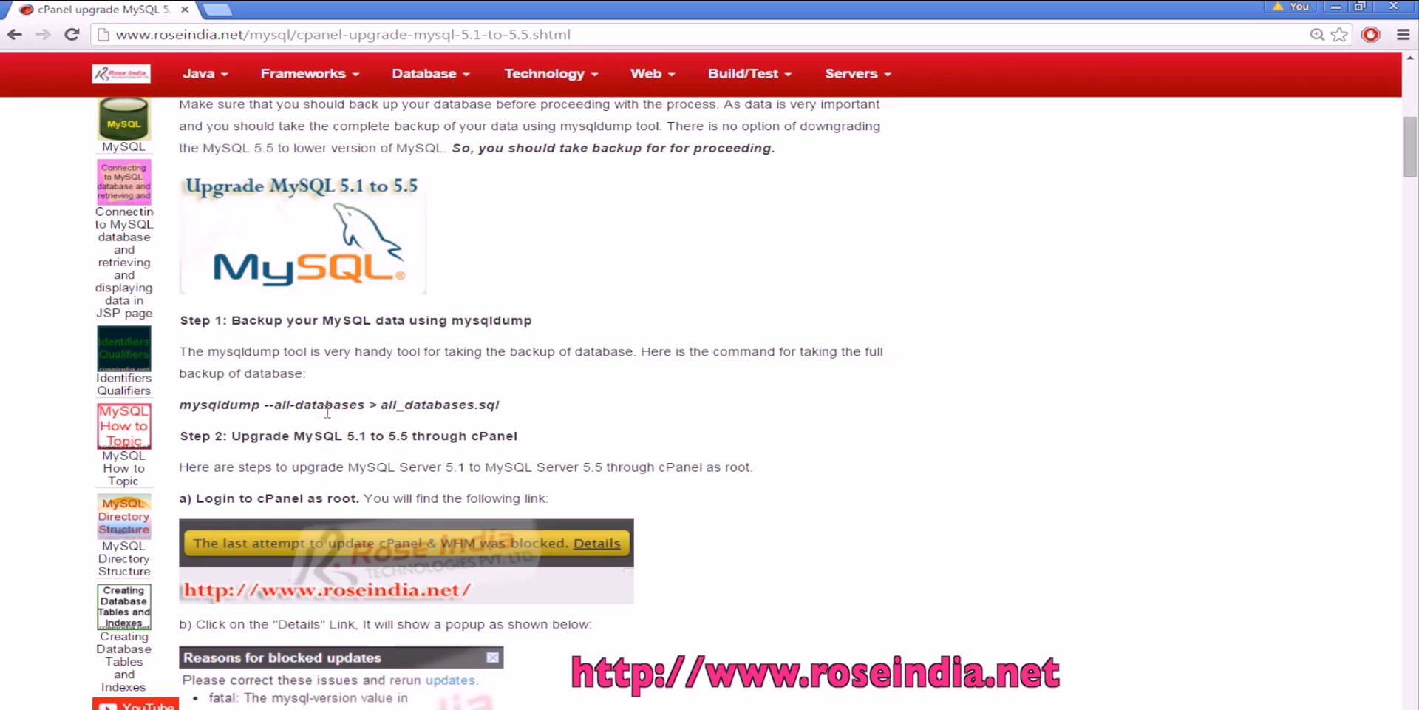
mouse_move(432, 425)
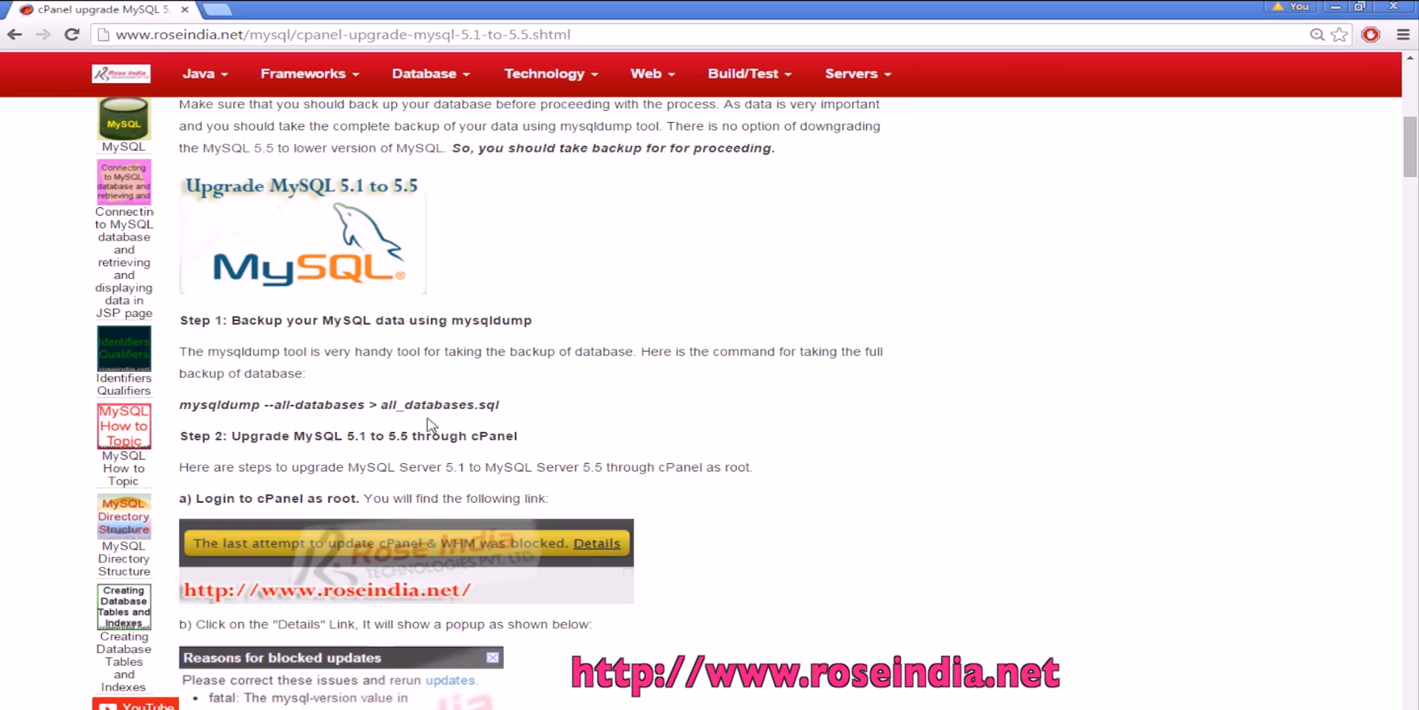
mouse_move(505, 417)
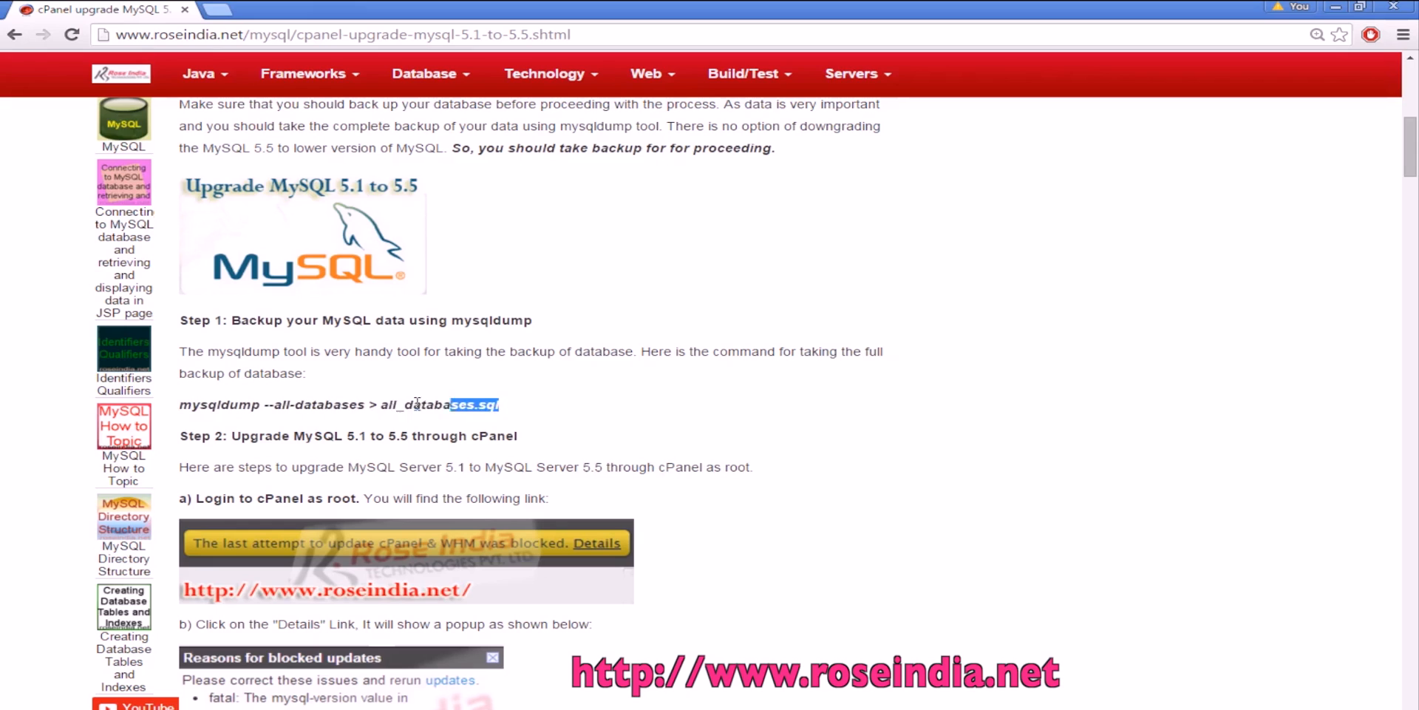
Step: Scroll down to the 'Login to cPanel as root' and 'Reasons for blocked updates' screenshots
scroll(down, 3)
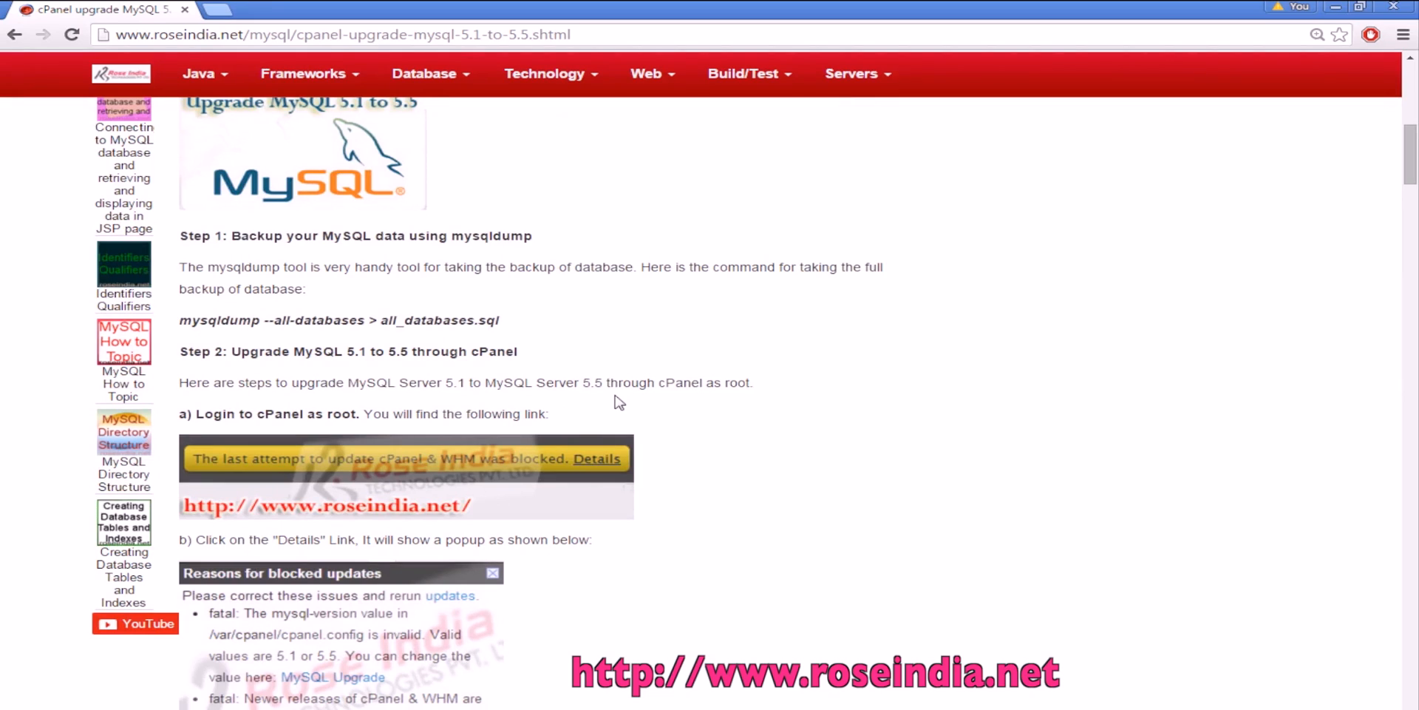
scroll(down, 3)
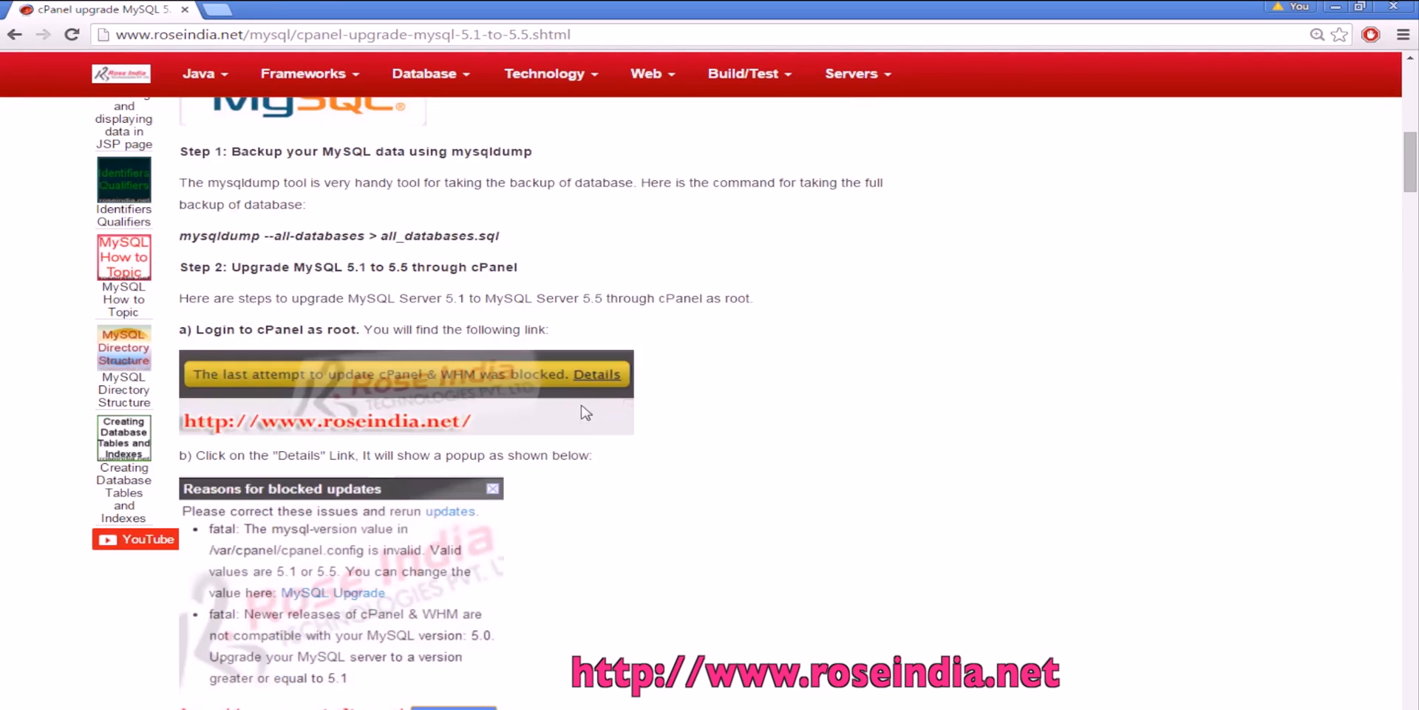
mouse_move(536, 353)
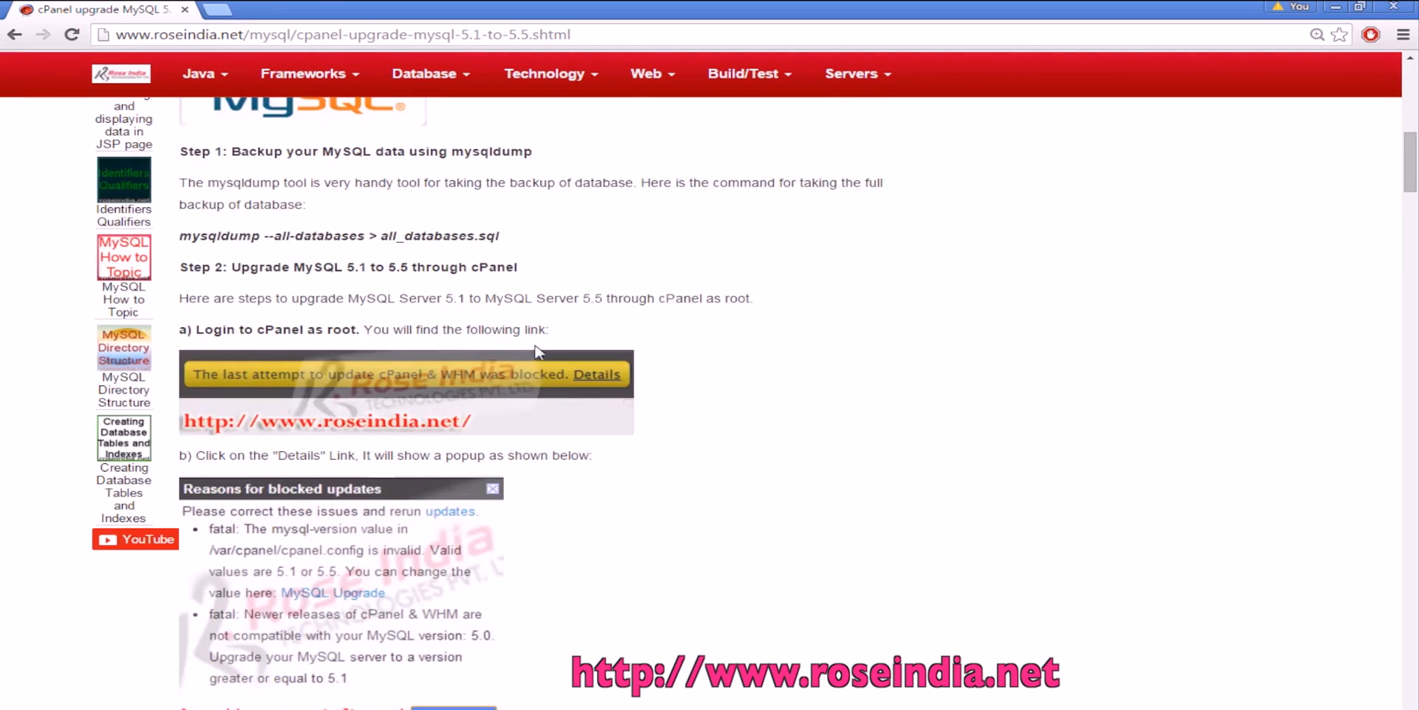
scroll(down, 3)
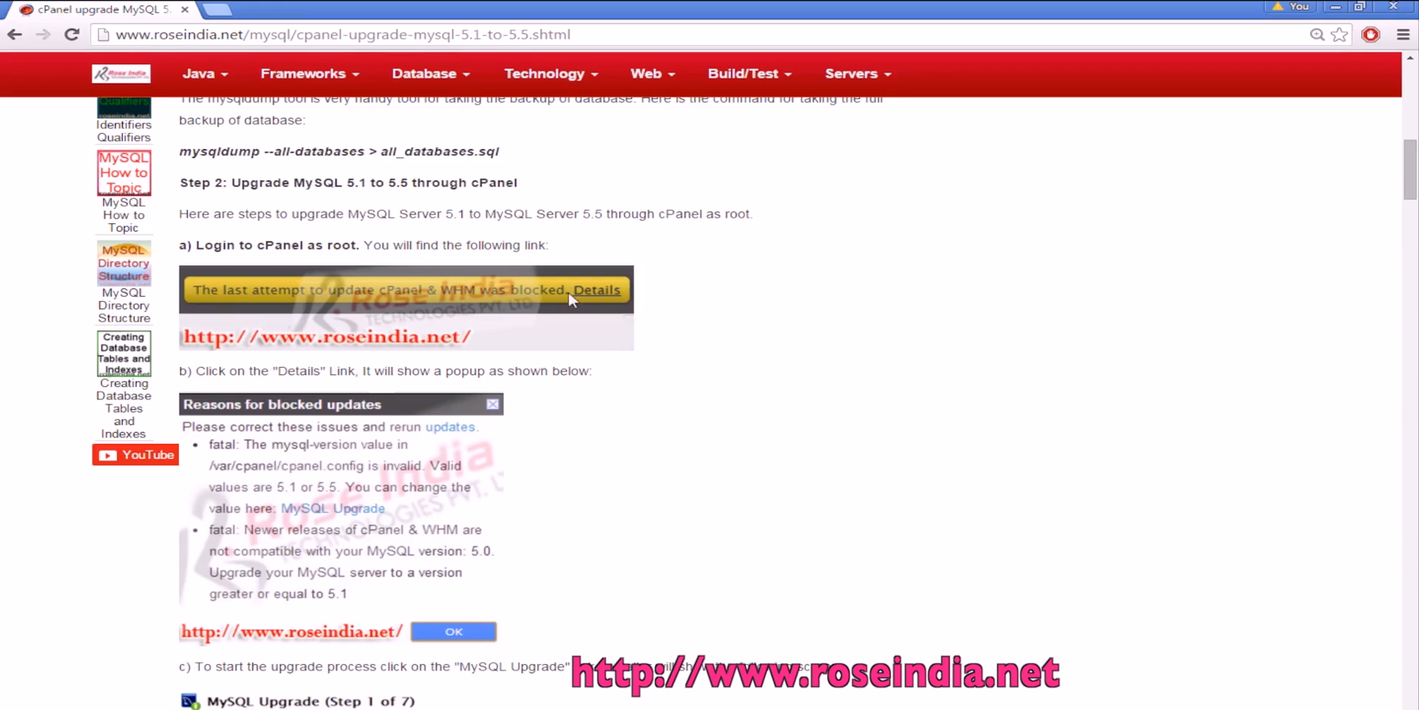
mouse_move(640, 300)
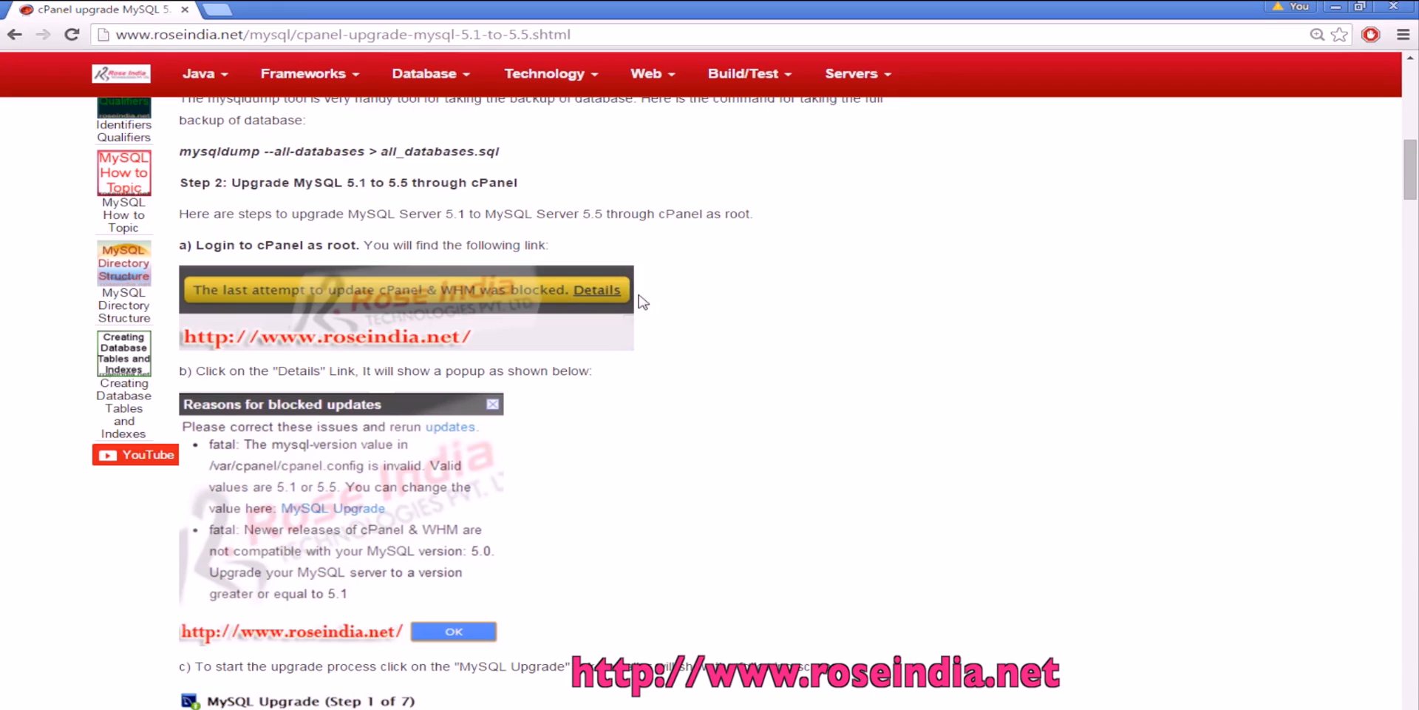
mouse_move(739, 312)
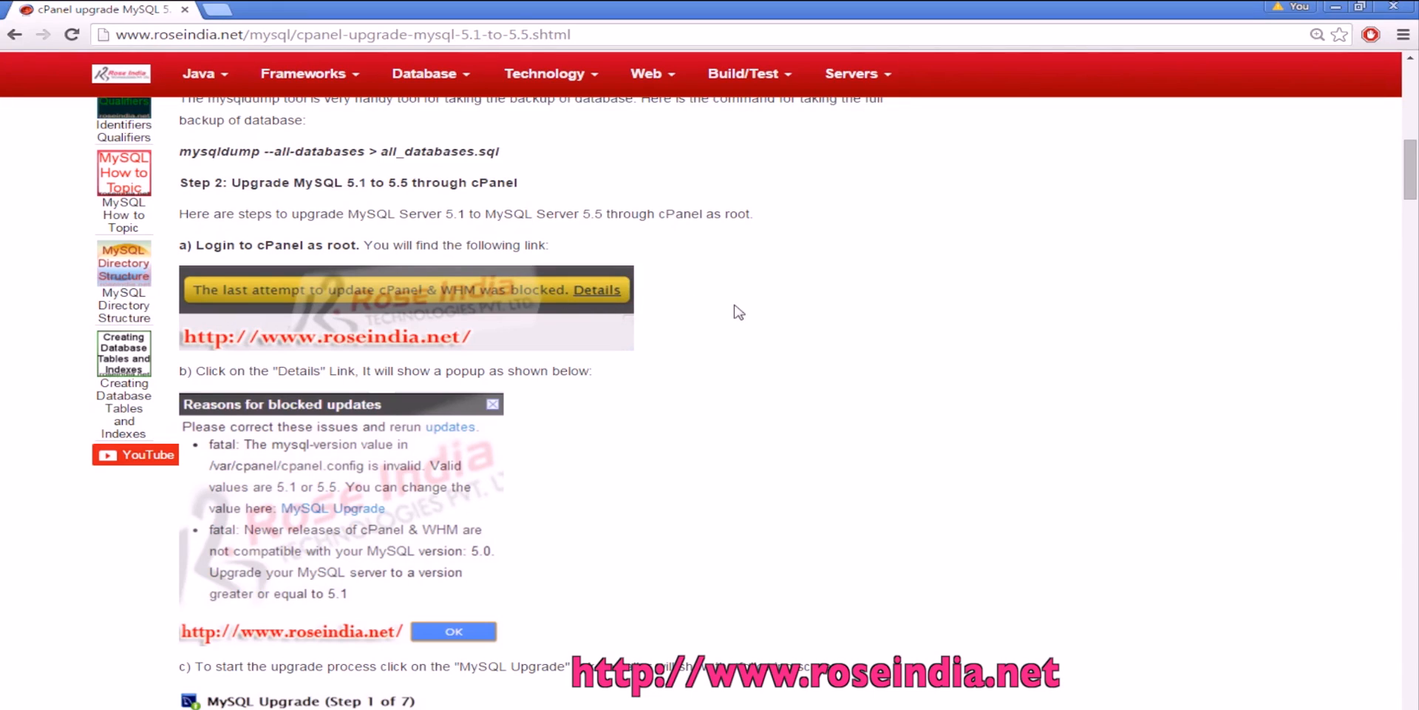
mouse_move(677, 325)
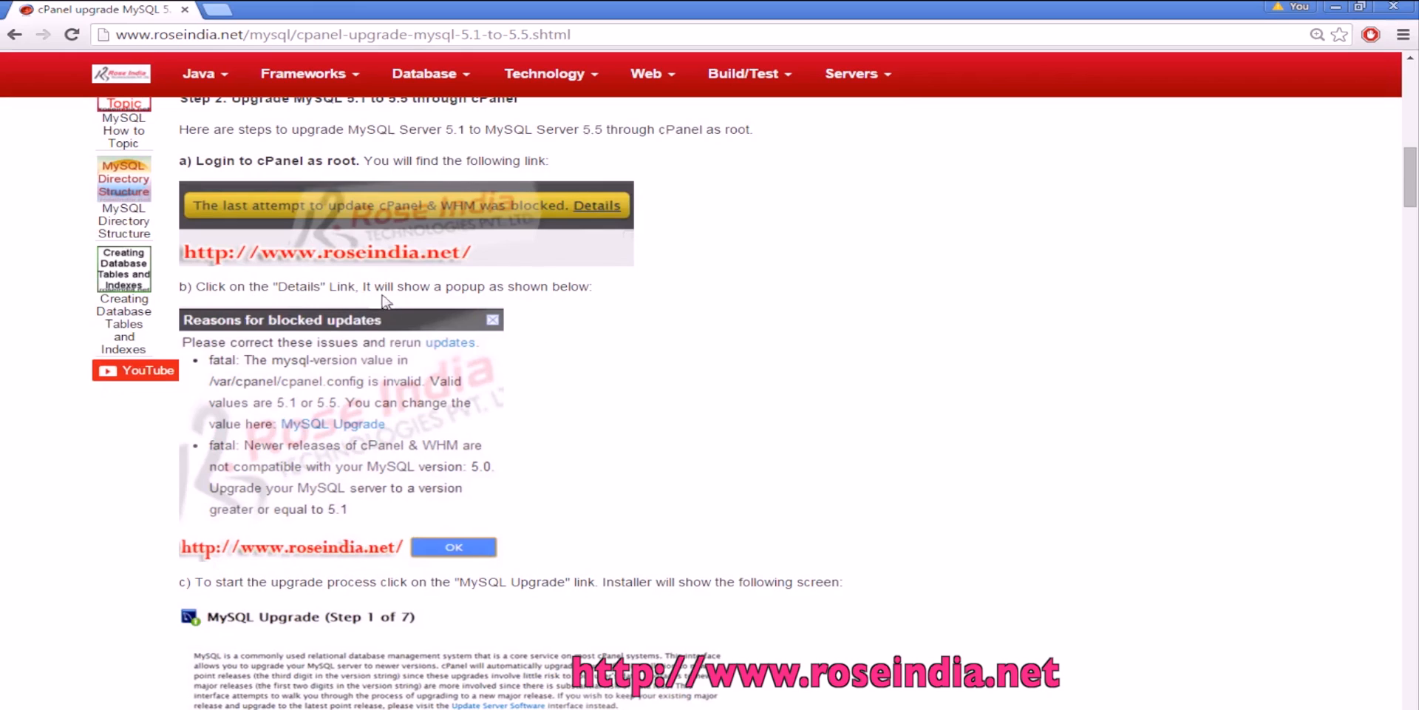
Step: Scroll to step c, highlighting the words 'MySQL Upgrade', and on to the Step 1 of 7 screenshot
scroll(down, 3)
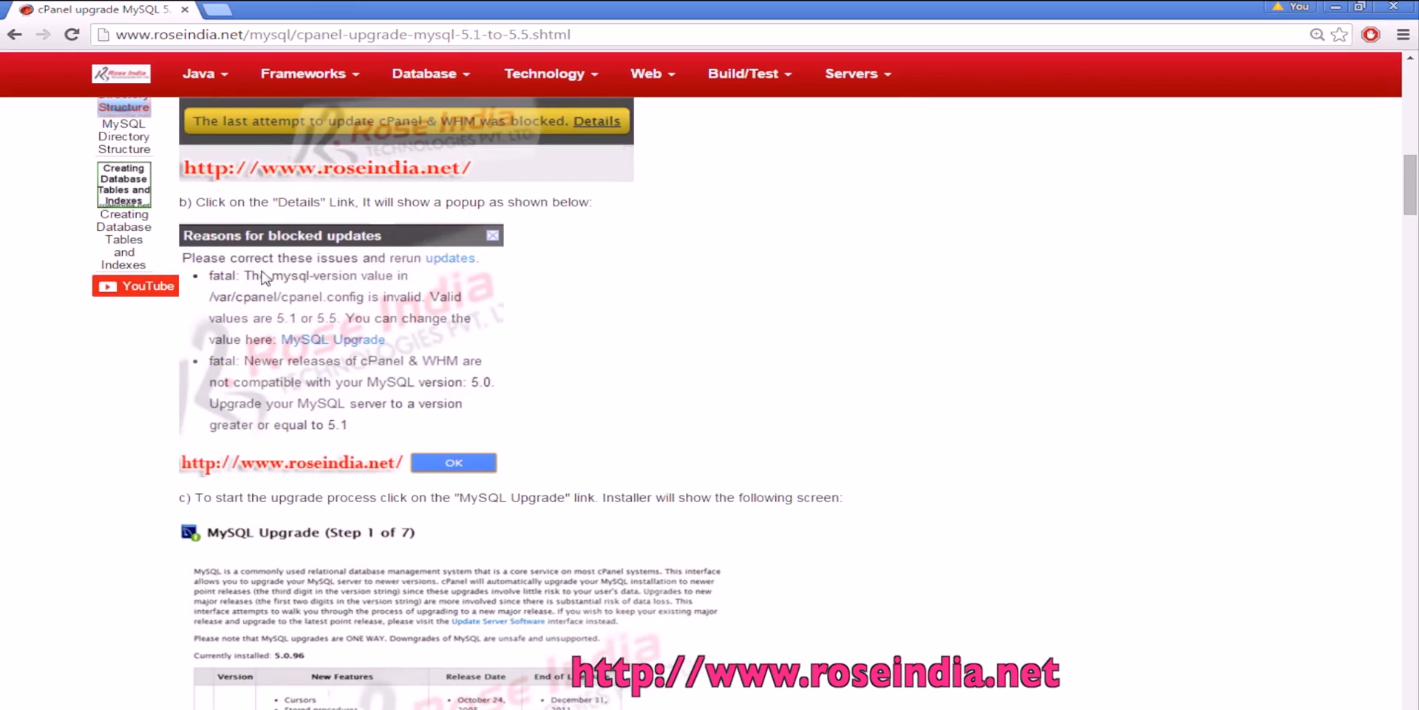
mouse_move(619, 353)
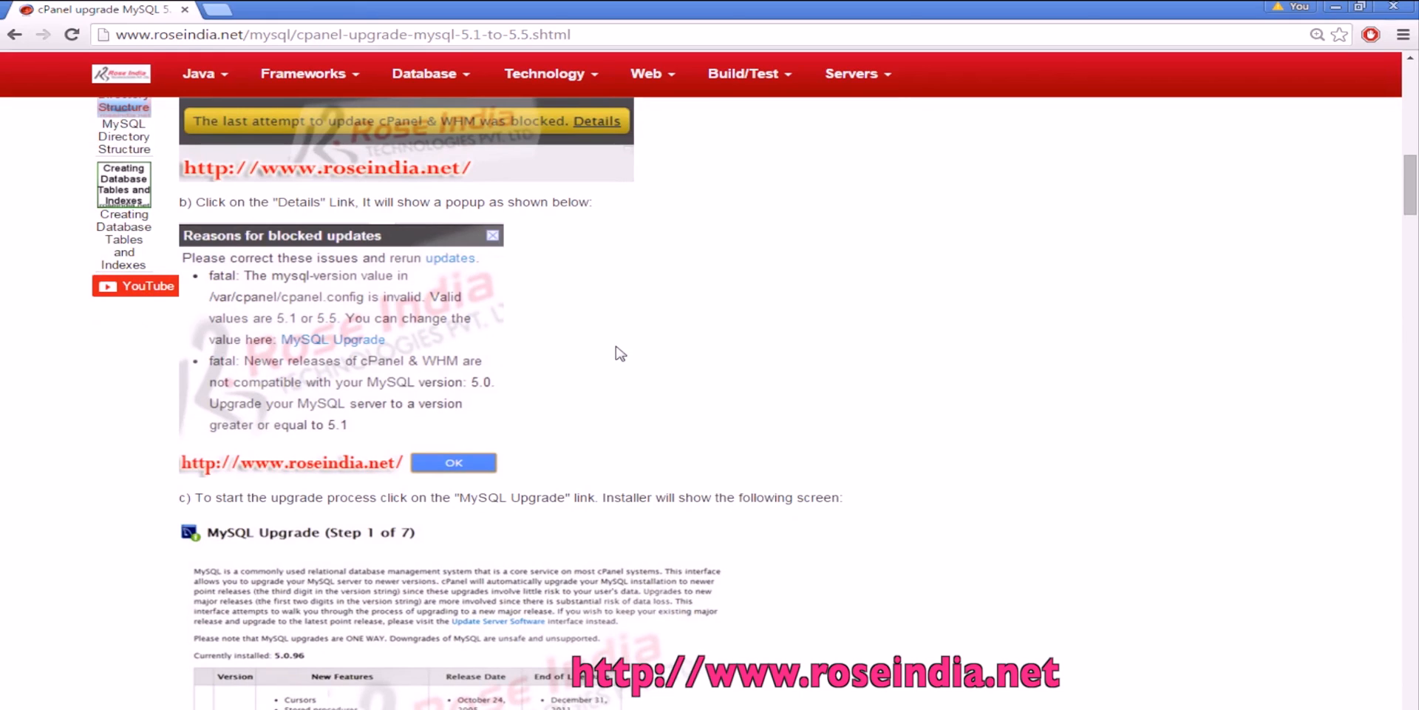
scroll(down, 3)
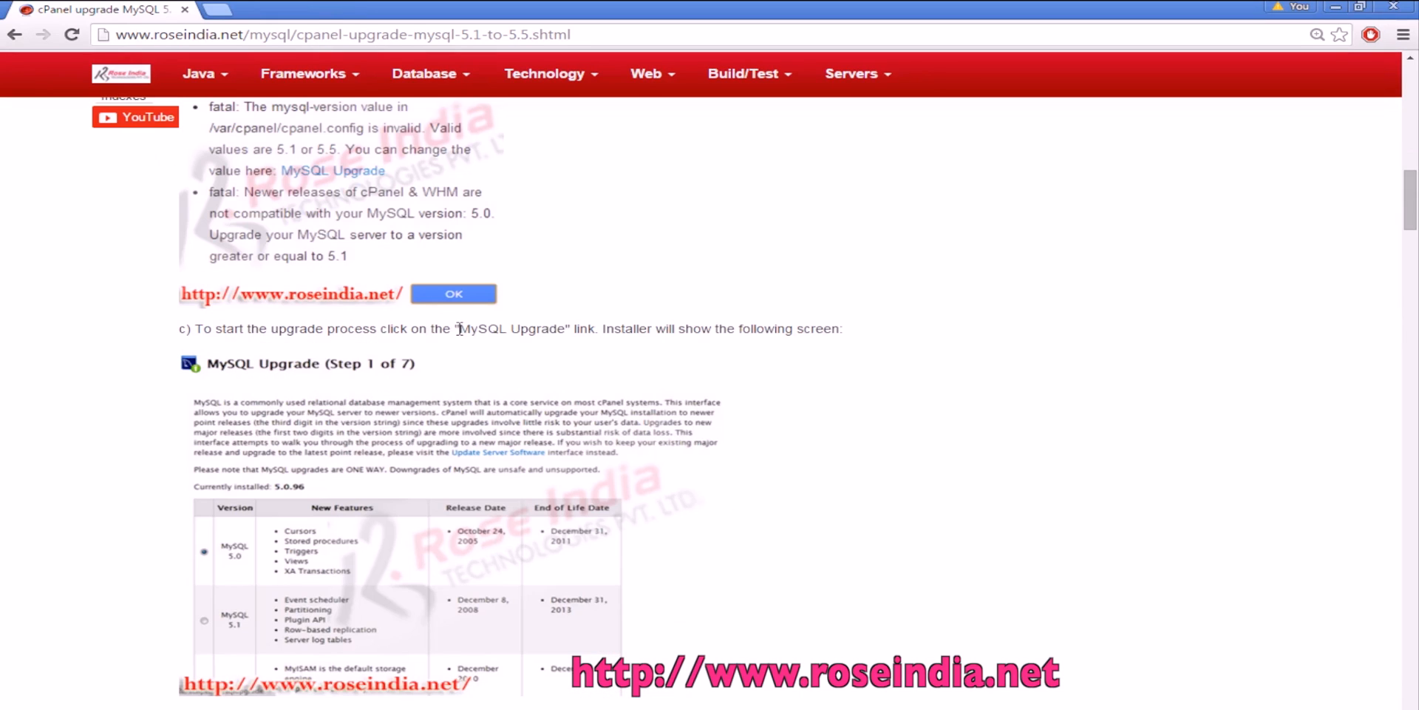
double_click(510, 328)
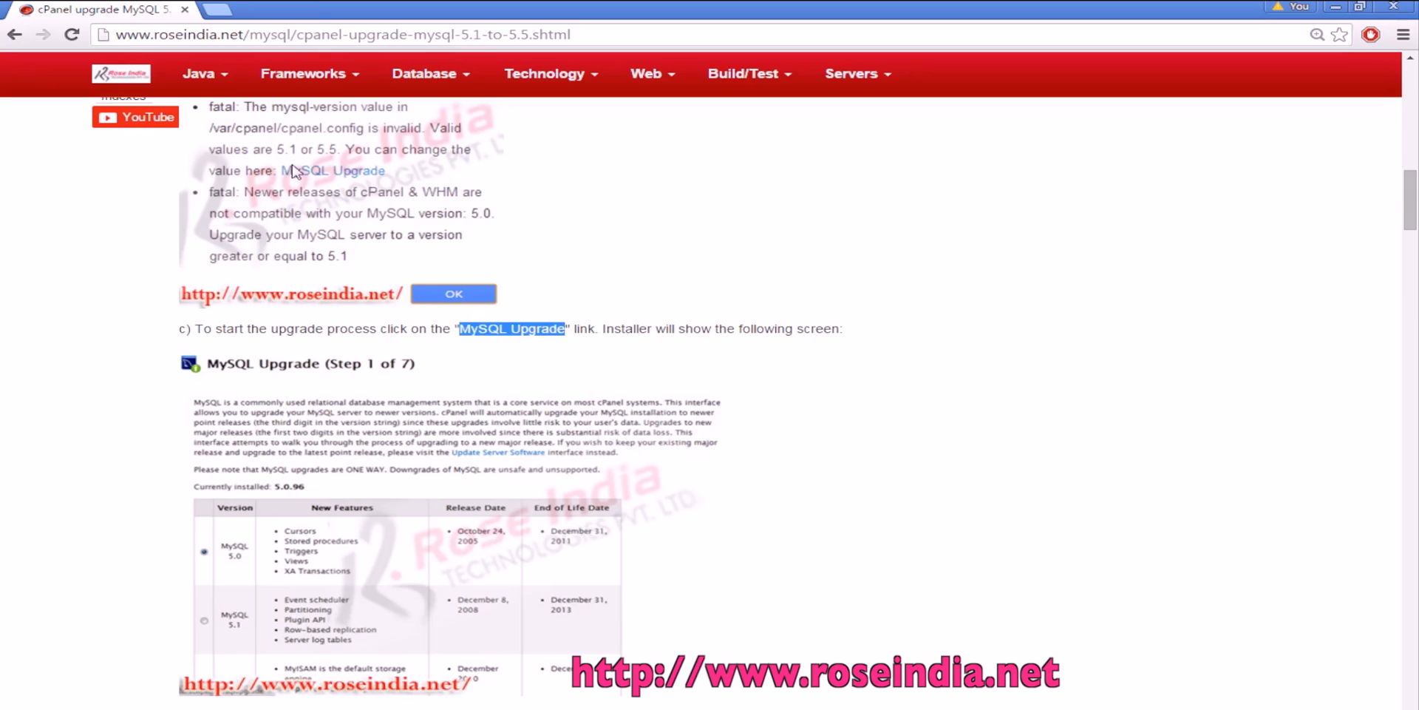
scroll(down, 3)
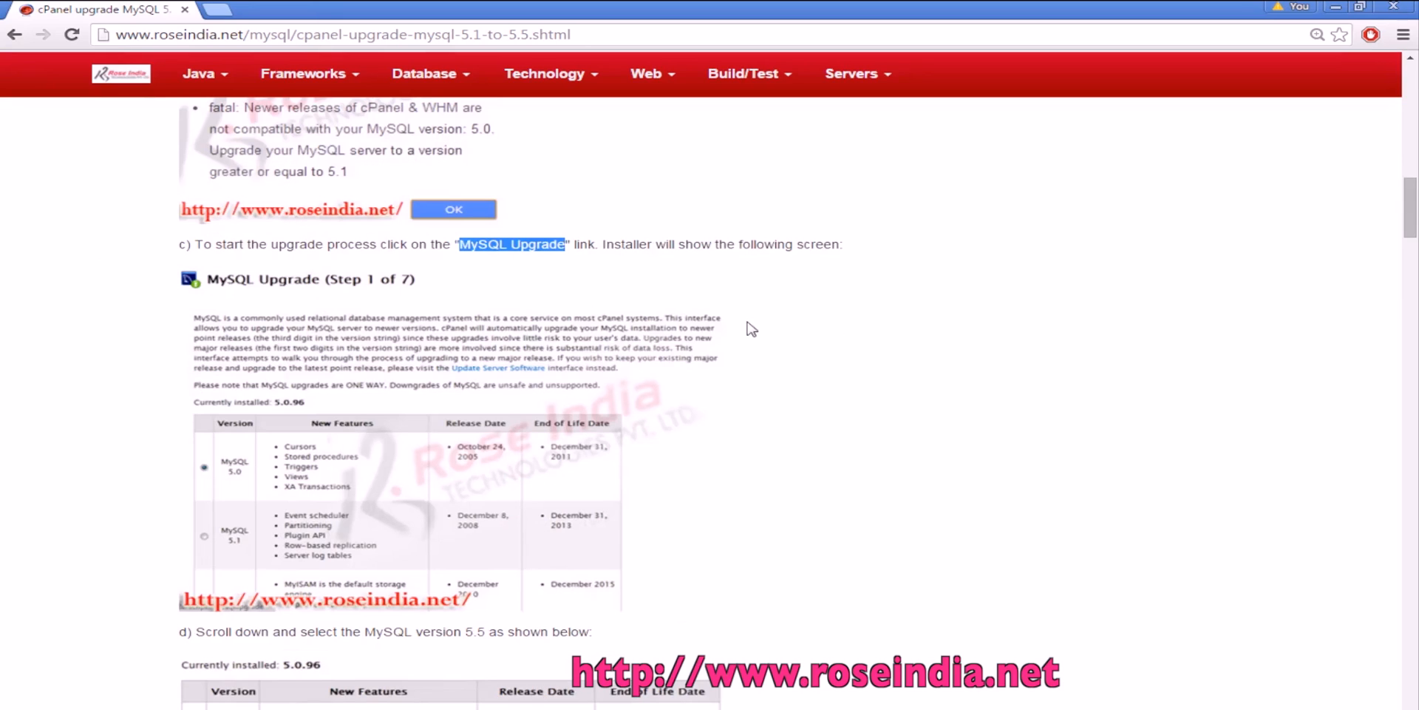
scroll(down, 3)
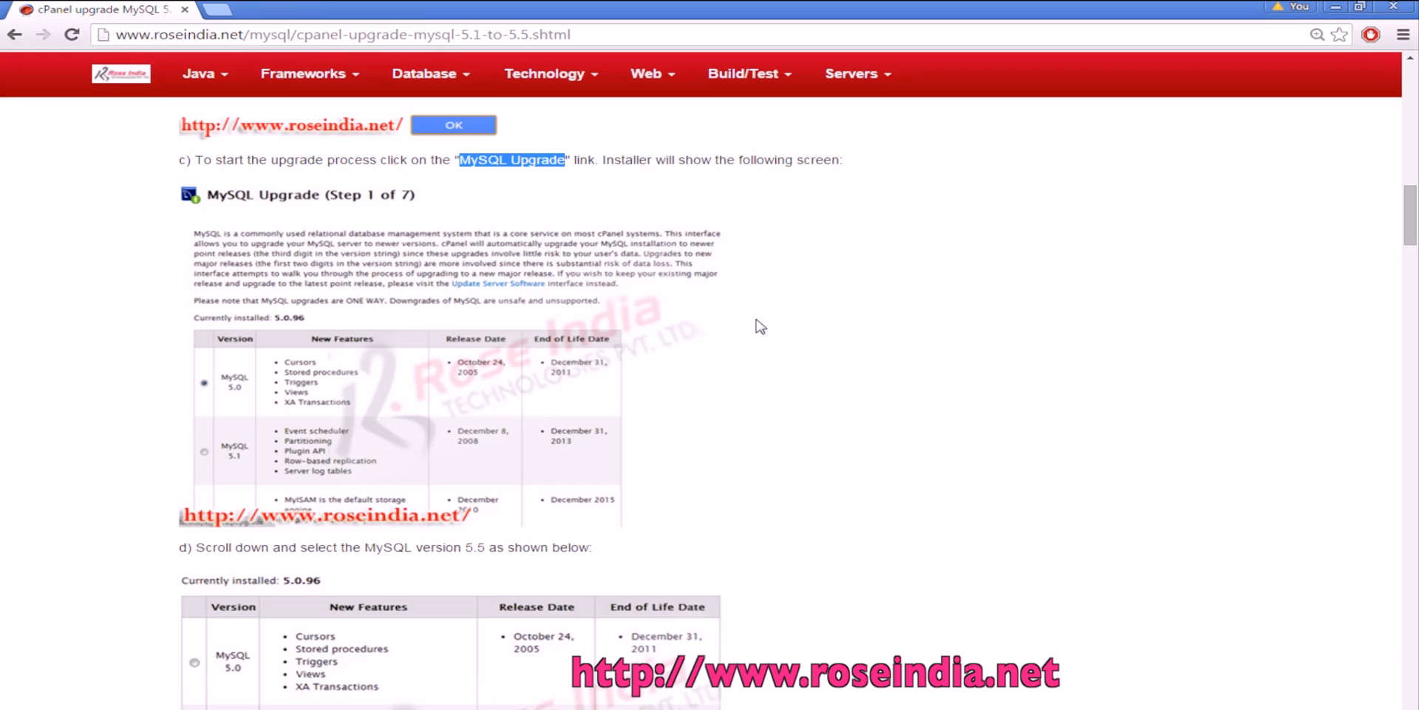
mouse_move(233, 386)
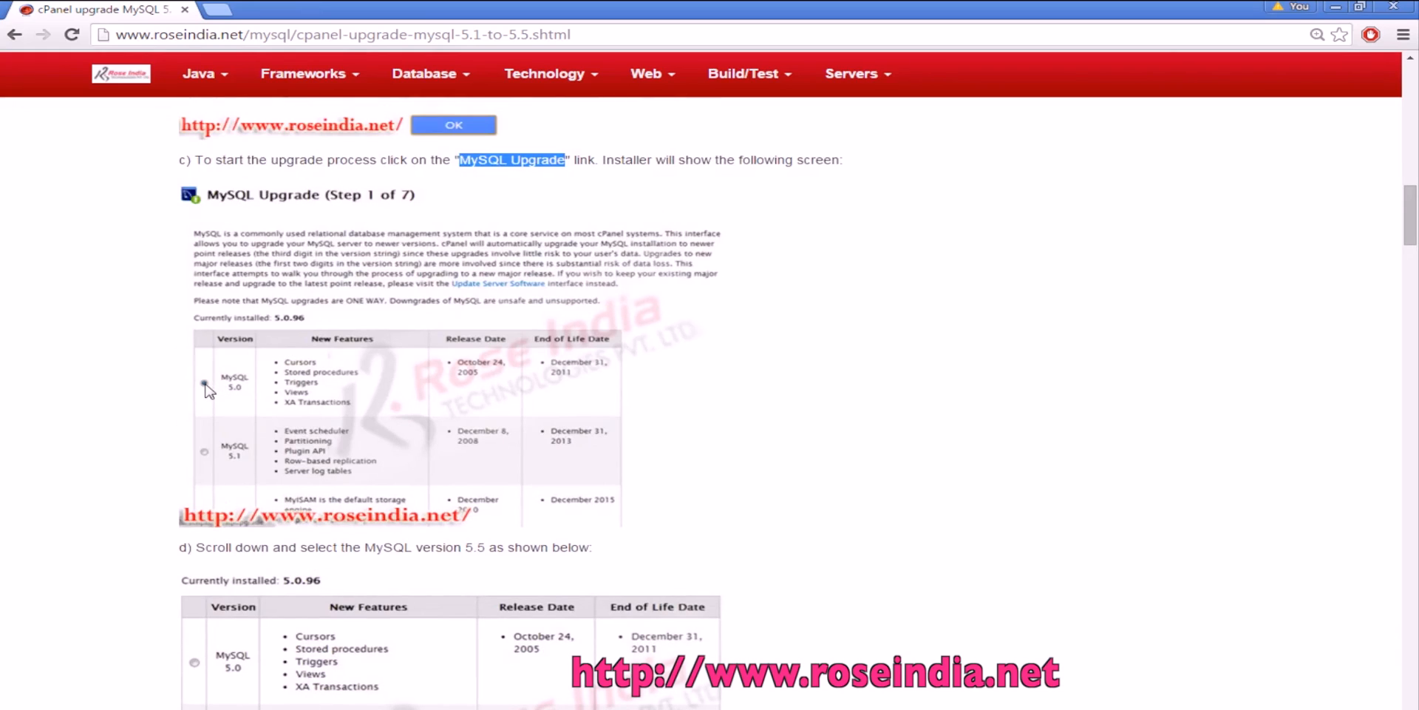
Step: Click repeatedly on the MySQL Upgrade (Step 1 of 7) screenshot area
click(204, 382)
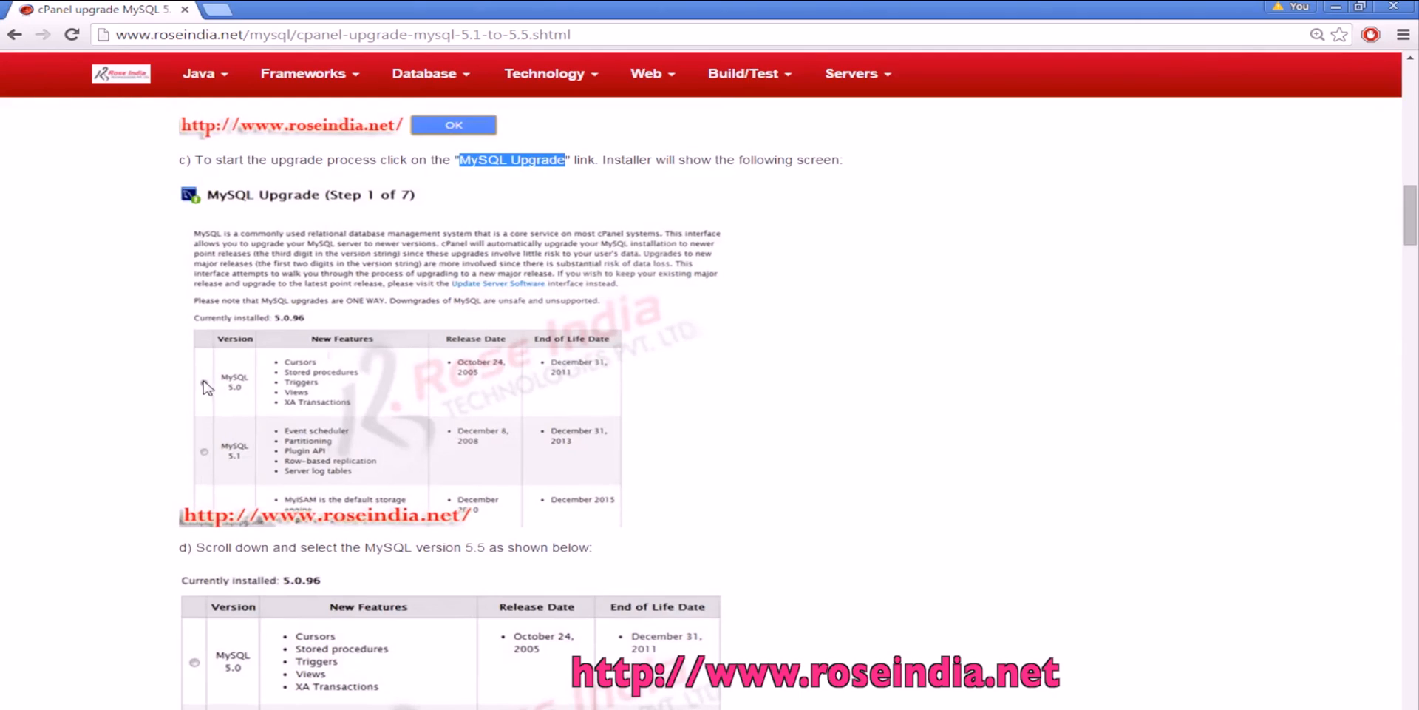
click(204, 381)
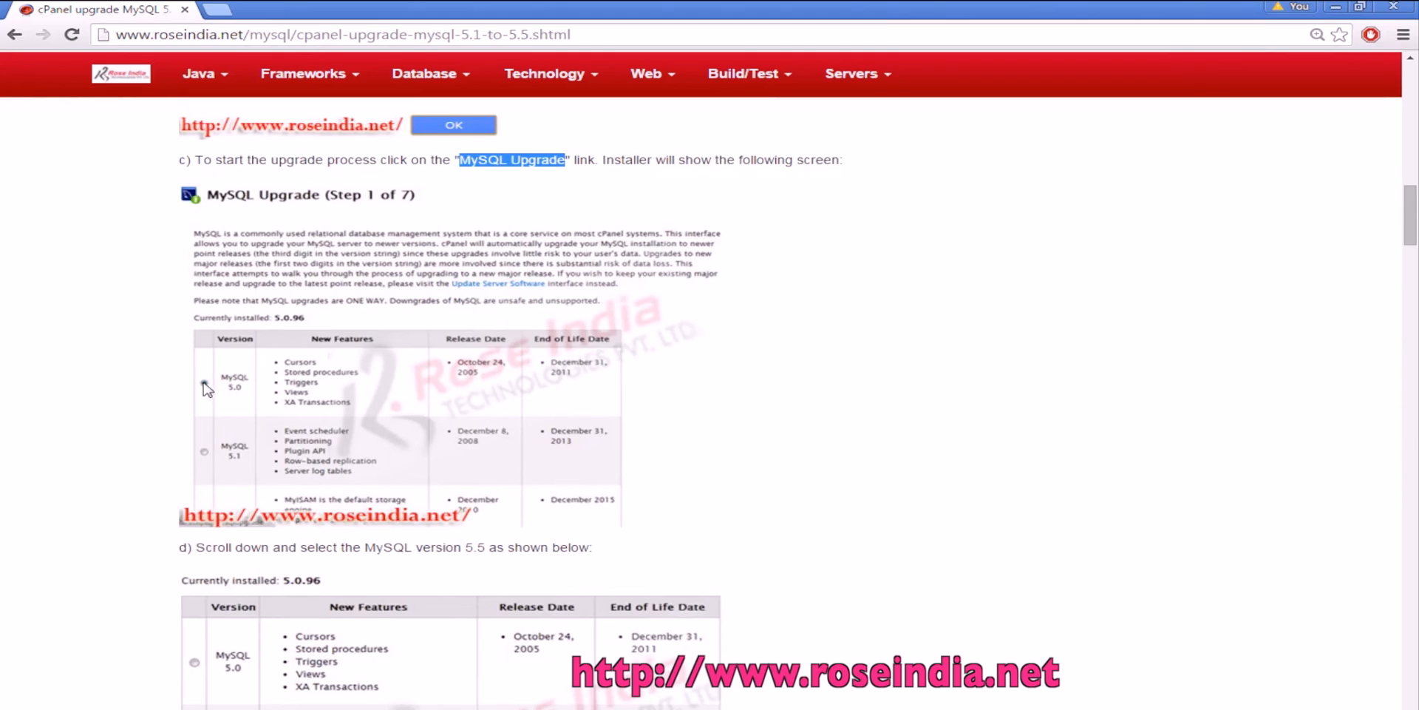
click(204, 382)
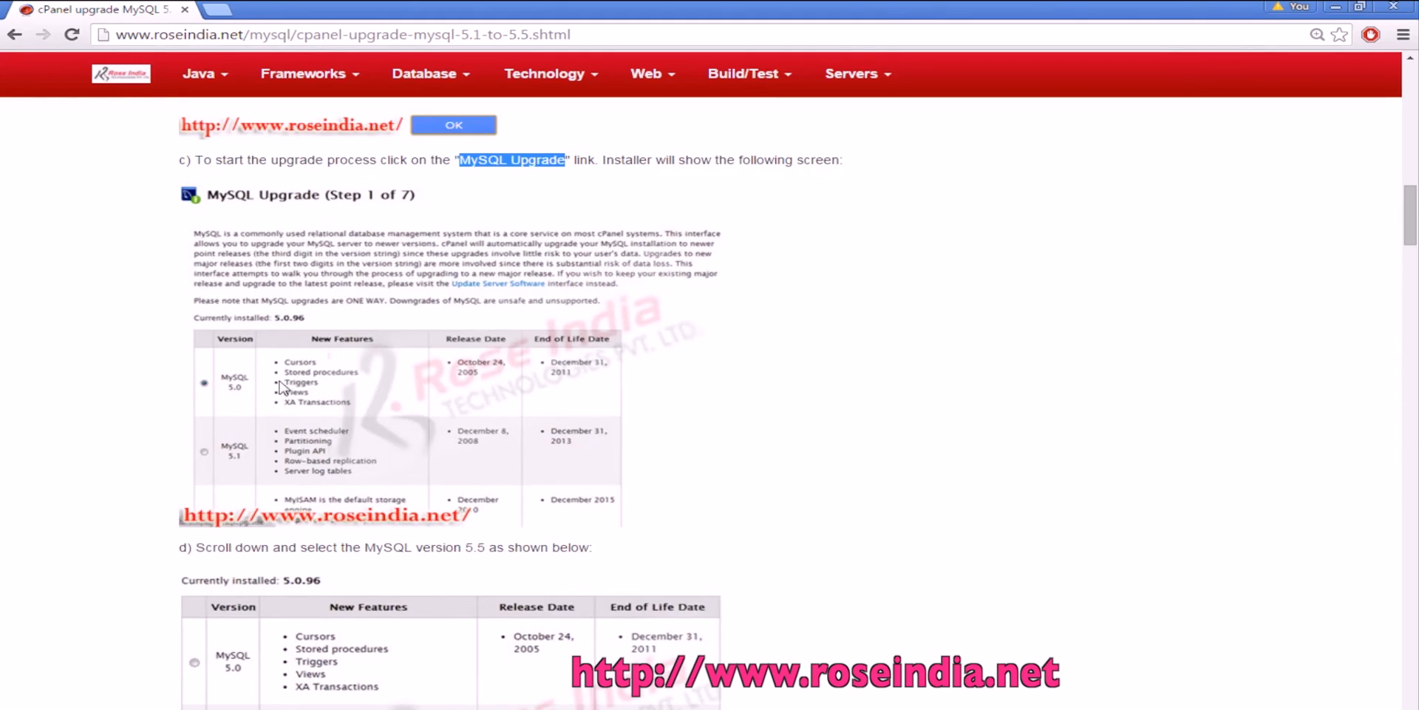
Step: Scroll past steps d–g to the step h upgrade success output and Step 3 heading
scroll(down, 3)
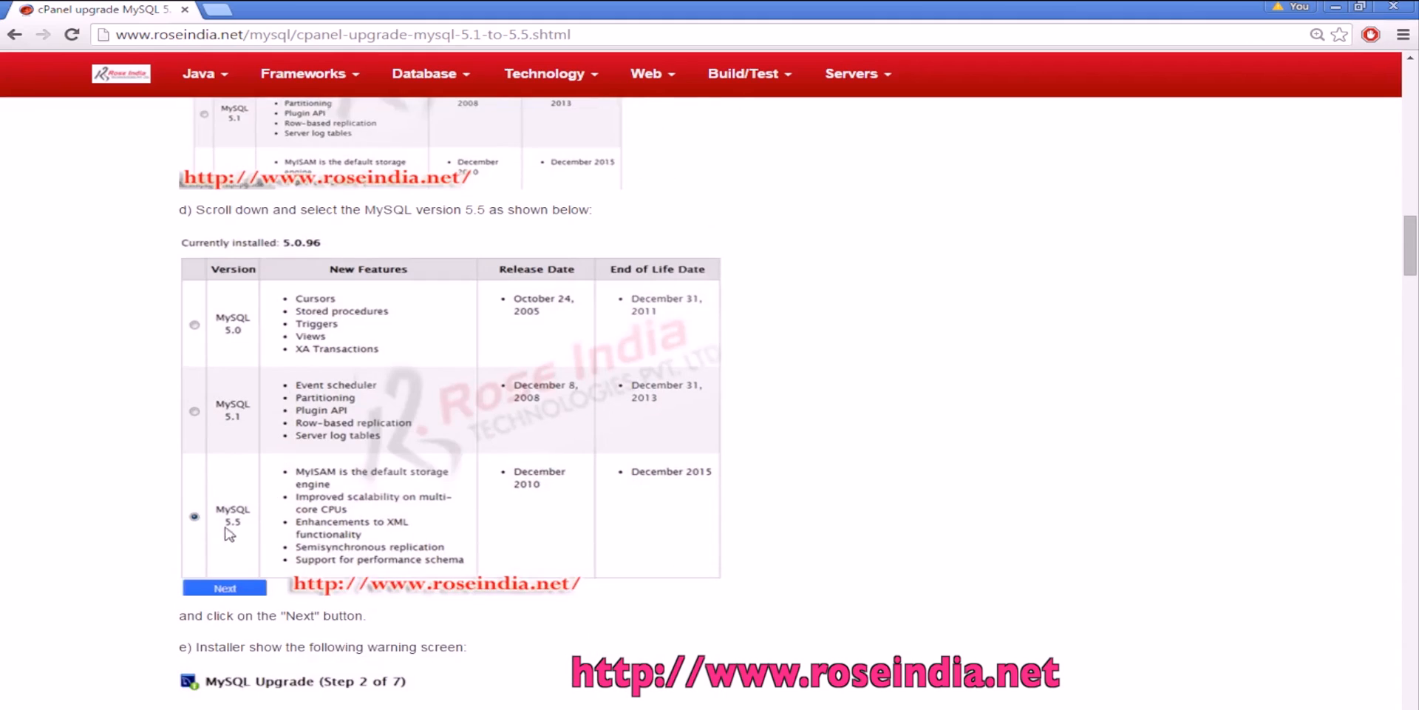
mouse_move(281, 528)
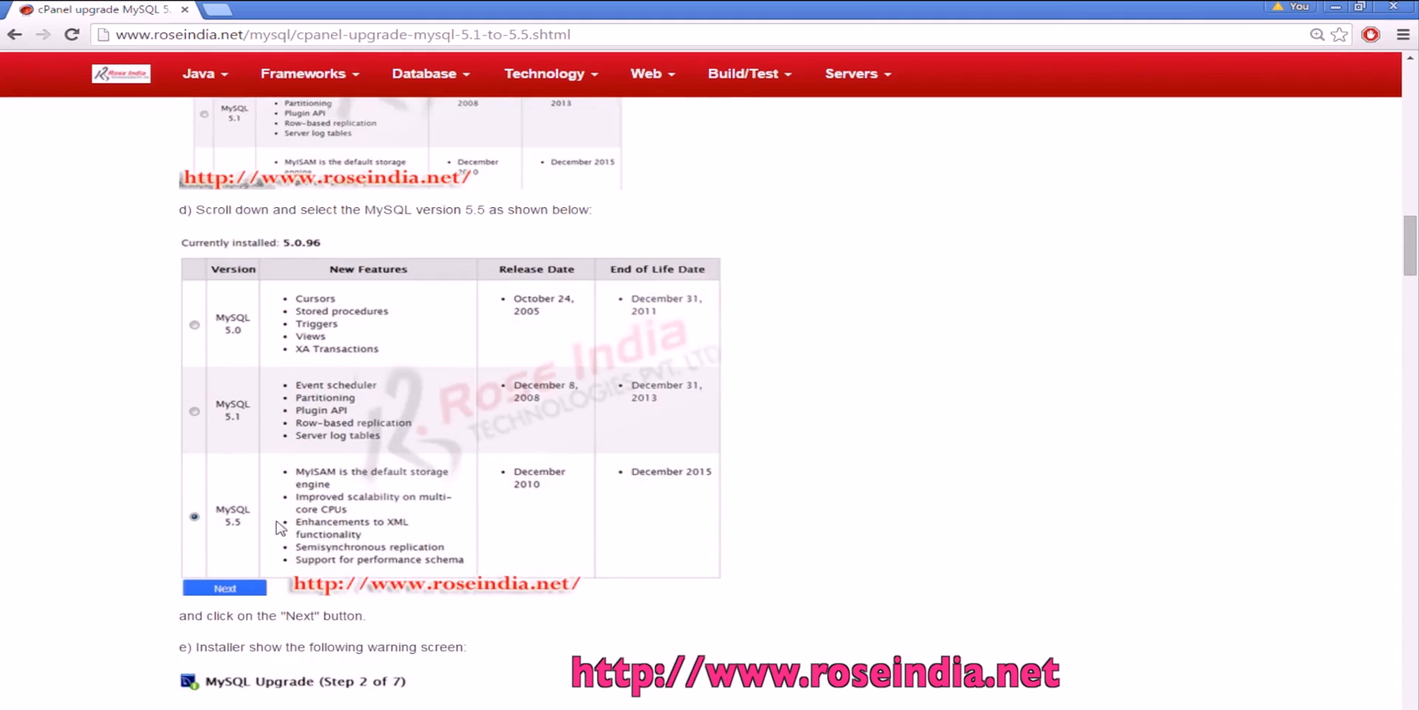
mouse_move(426, 522)
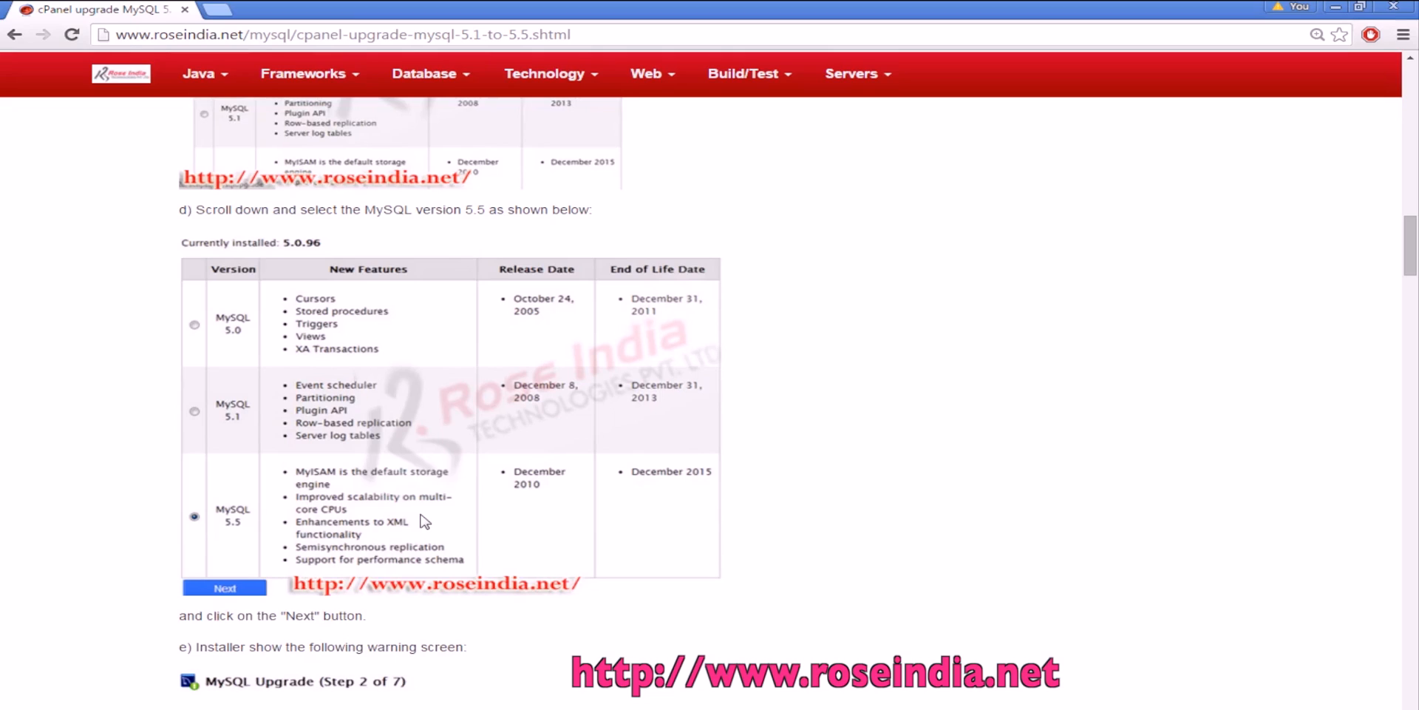
mouse_move(669, 479)
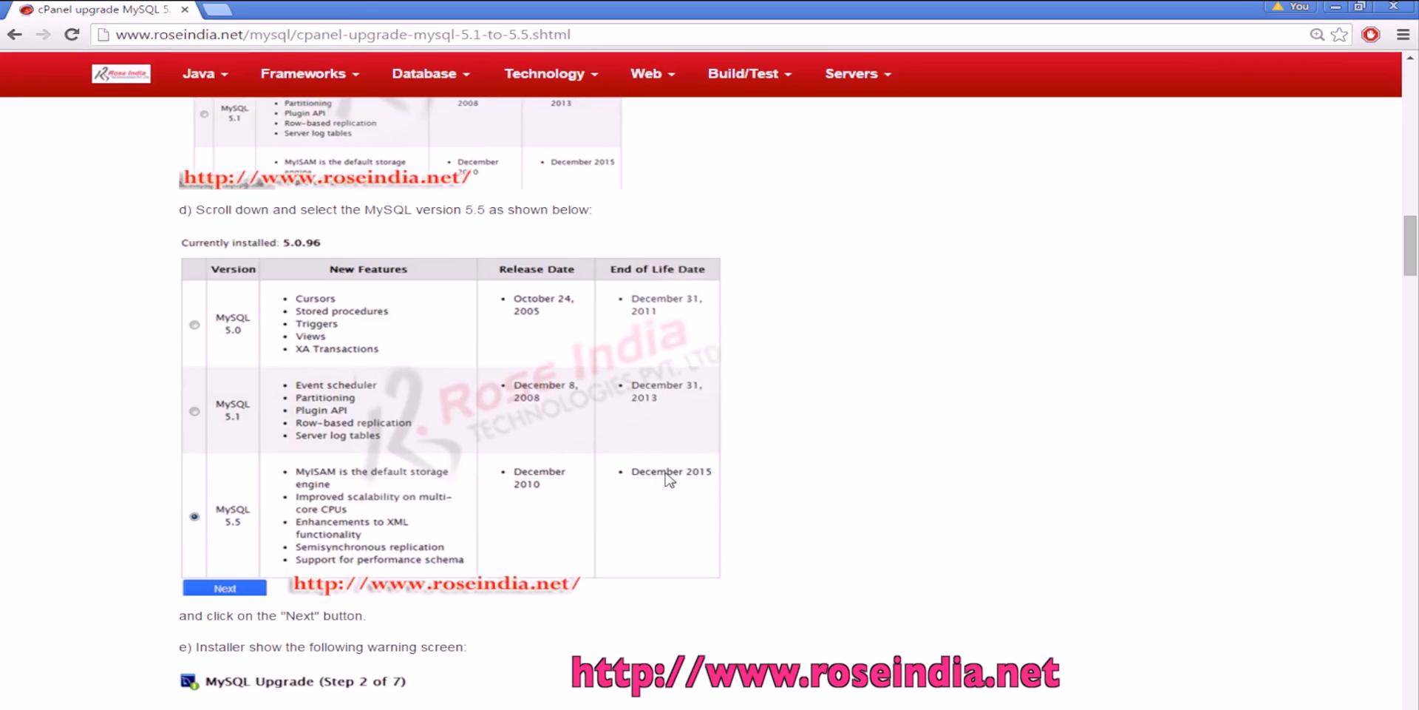
mouse_move(552, 495)
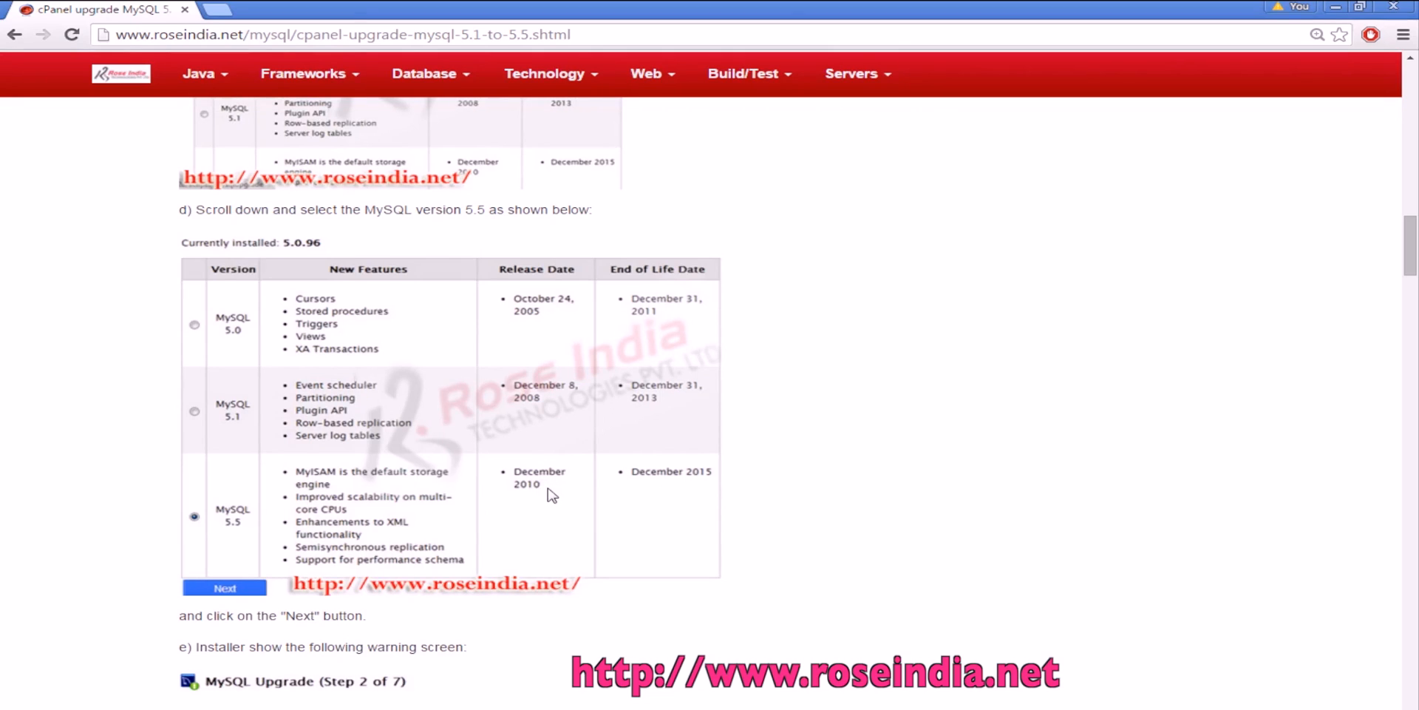
scroll(down, 3)
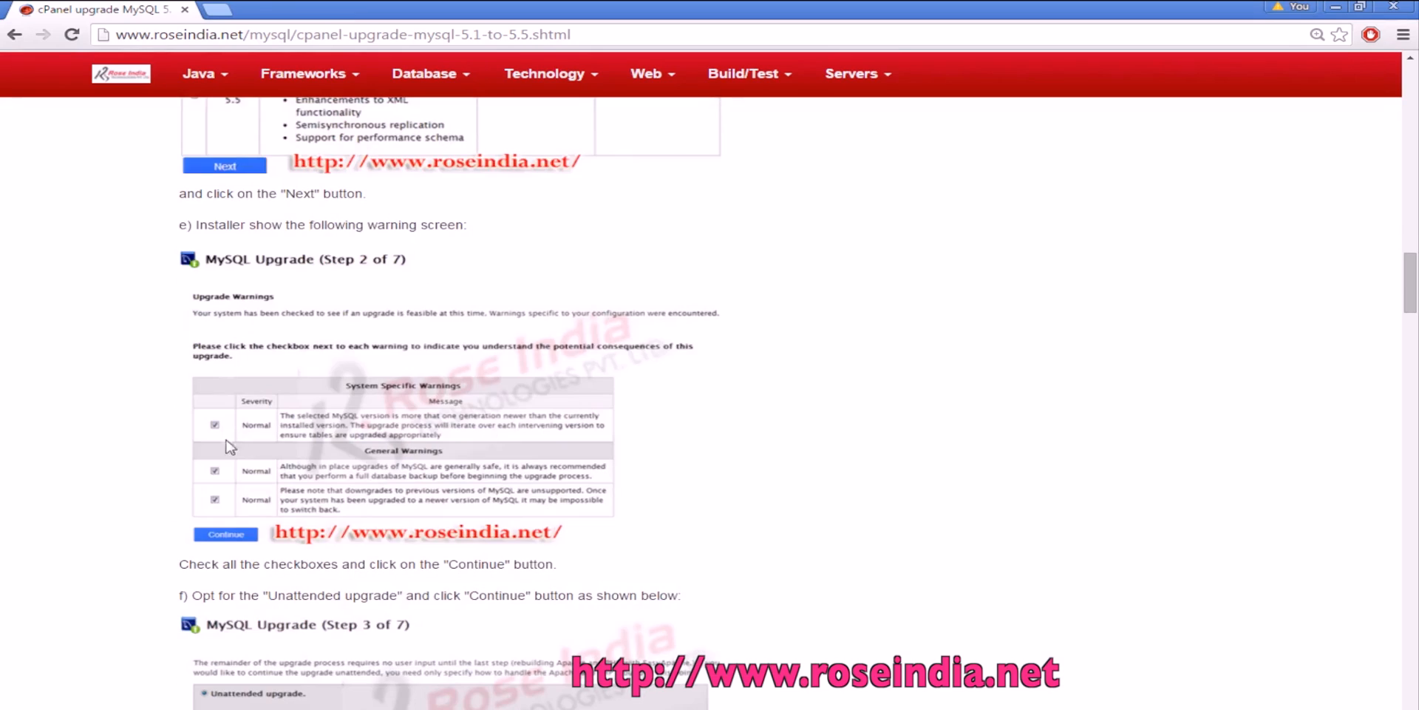
mouse_move(377, 471)
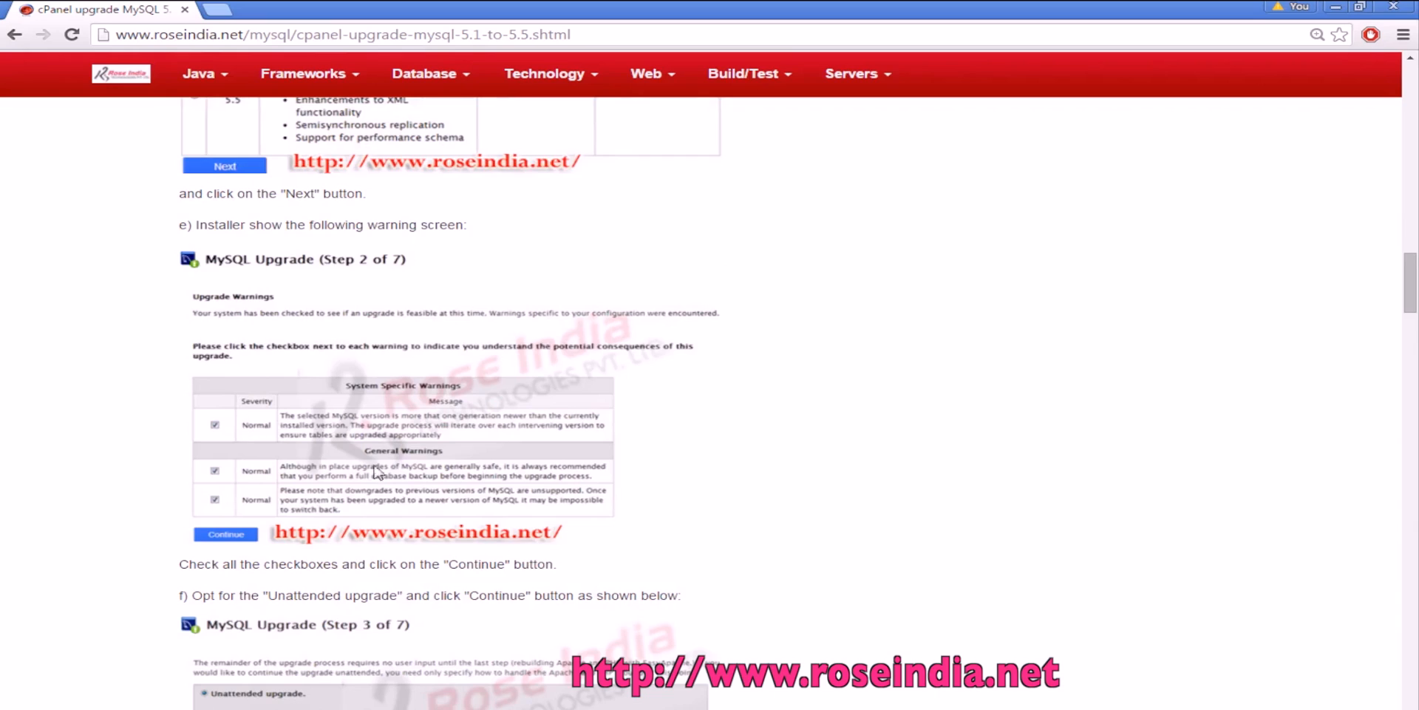
scroll(down, 3)
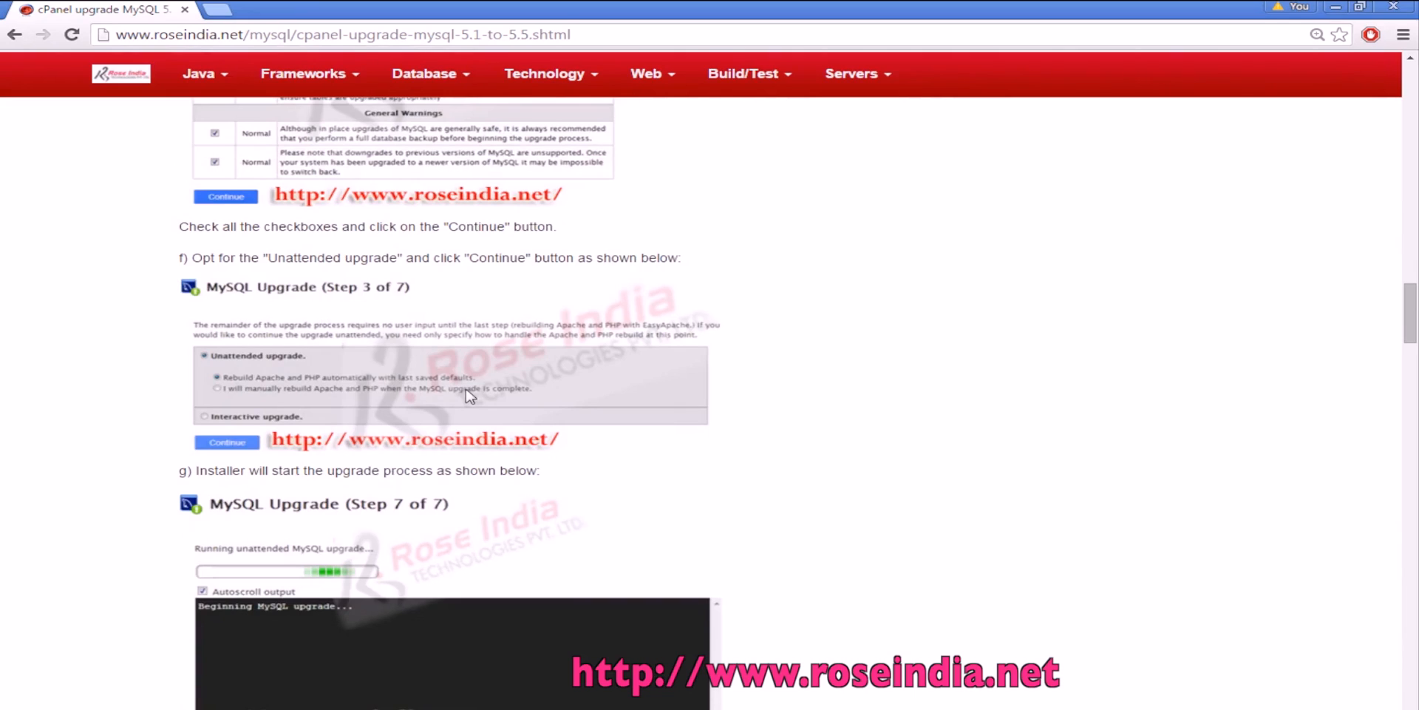
scroll(down, 3)
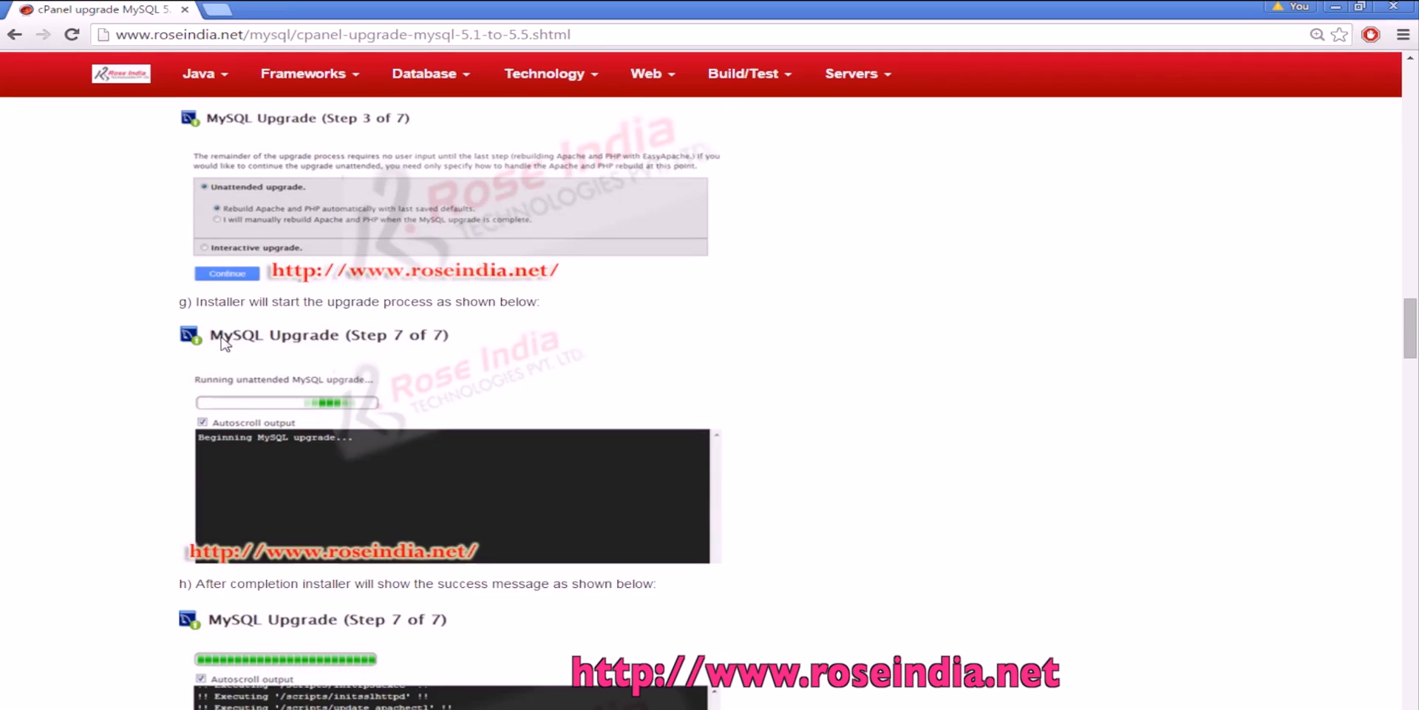
mouse_move(613, 336)
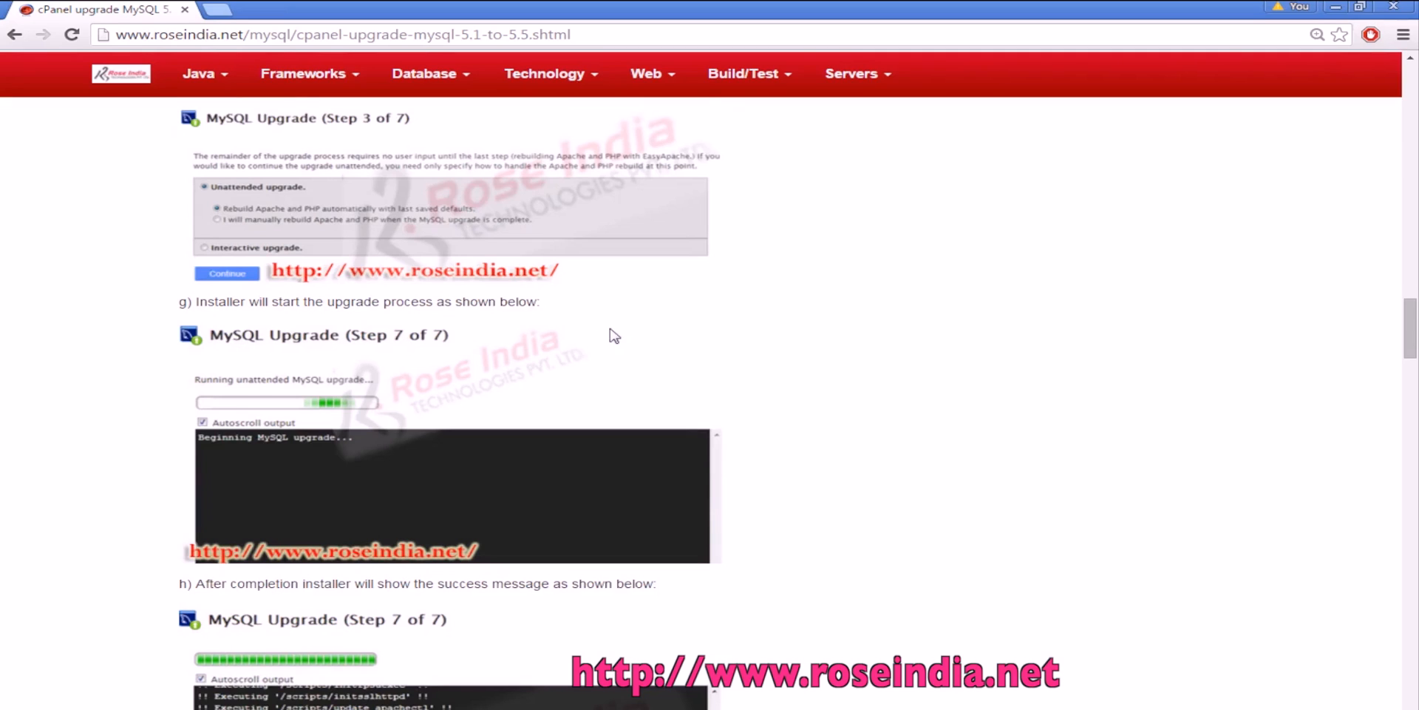
scroll(down, 3)
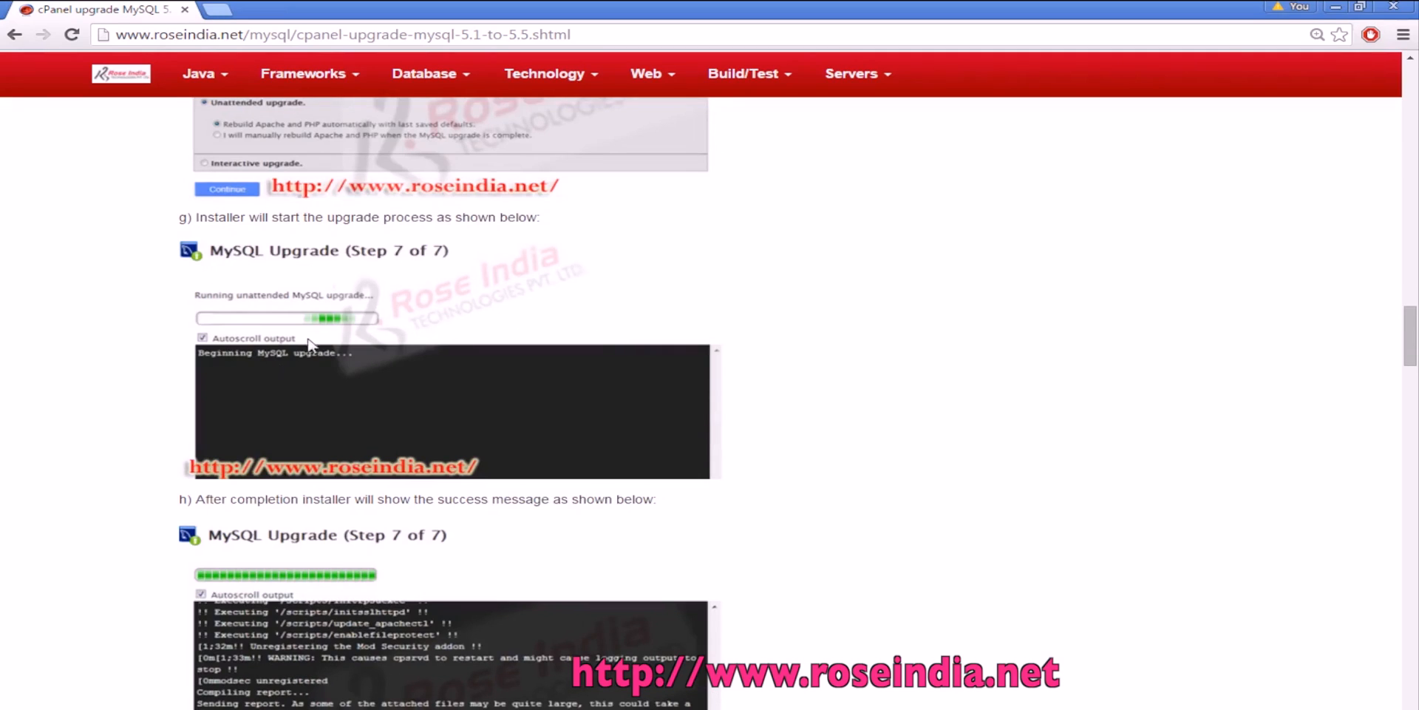
mouse_move(433, 458)
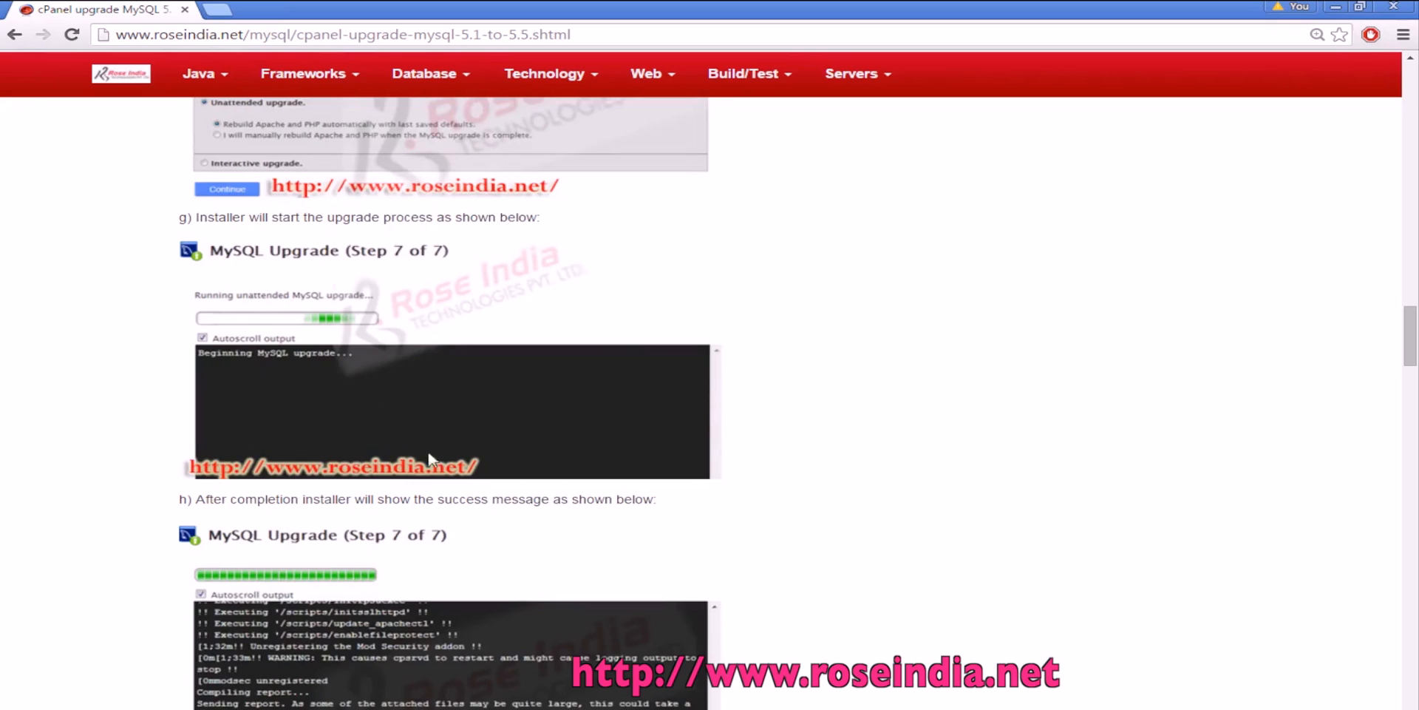
scroll(down, 3)
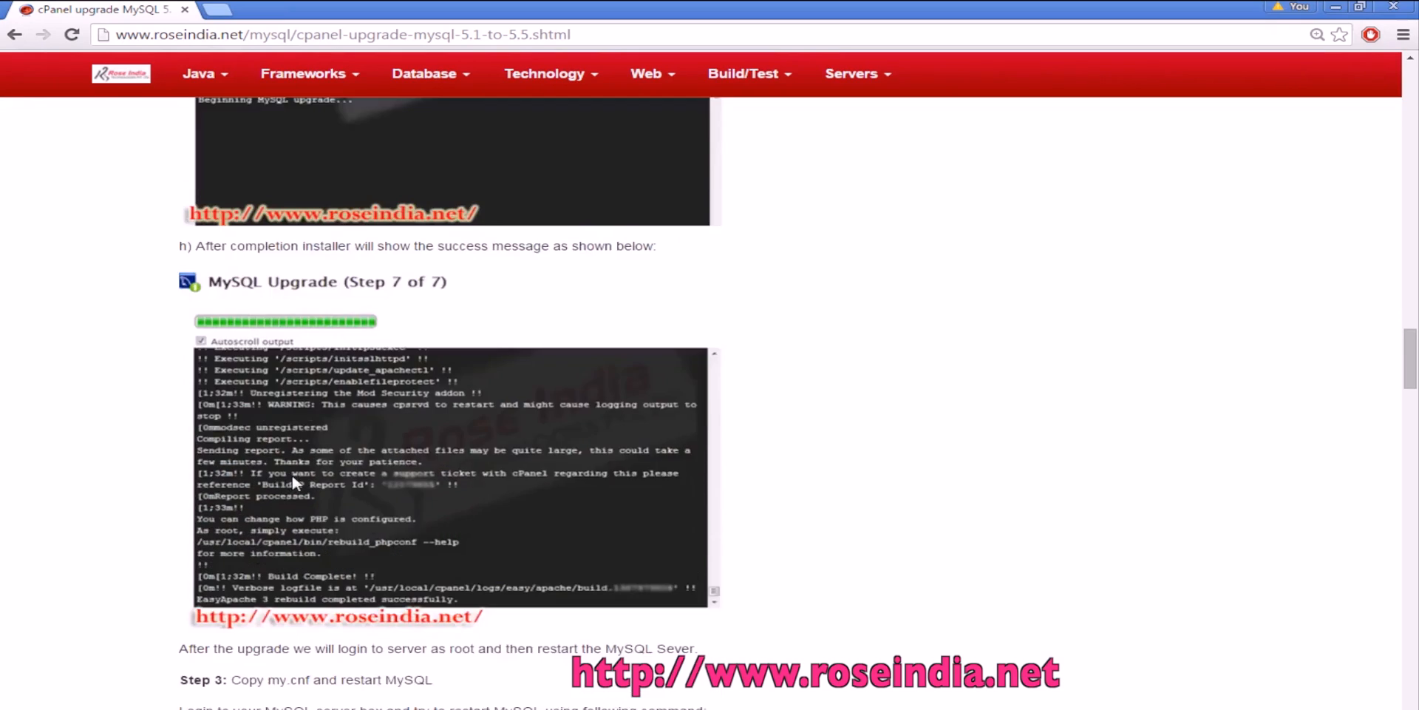
Step: Scroll down to Step 3's service mysql restart command and its PID-file failure errors
scroll(down, 3)
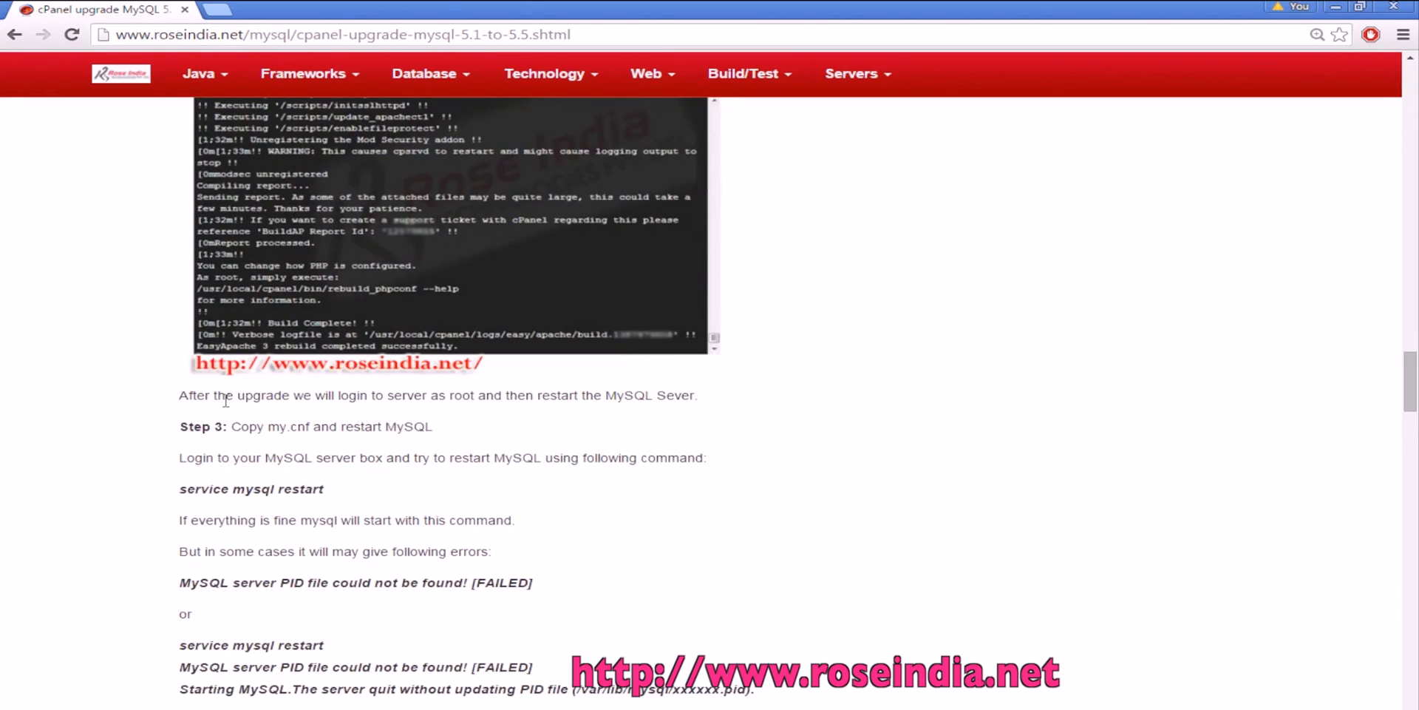
scroll(down, 3)
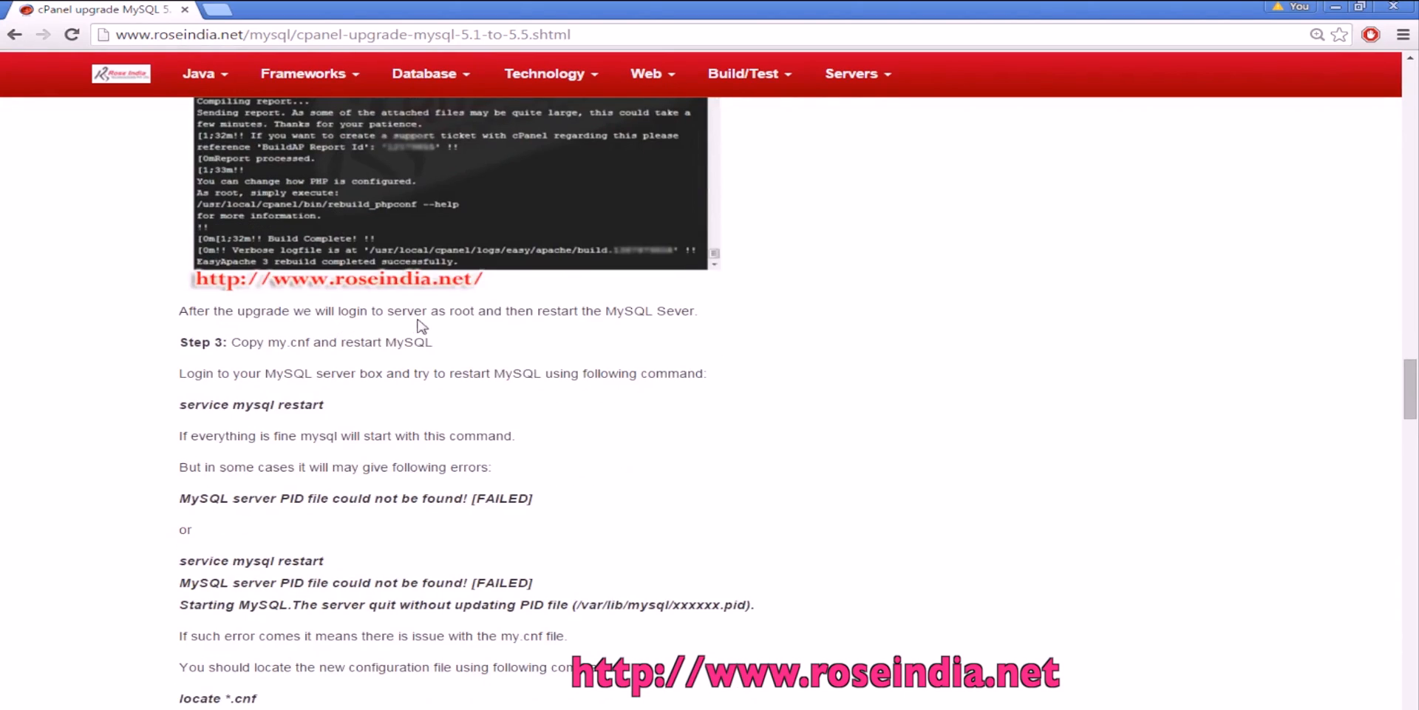
mouse_move(683, 317)
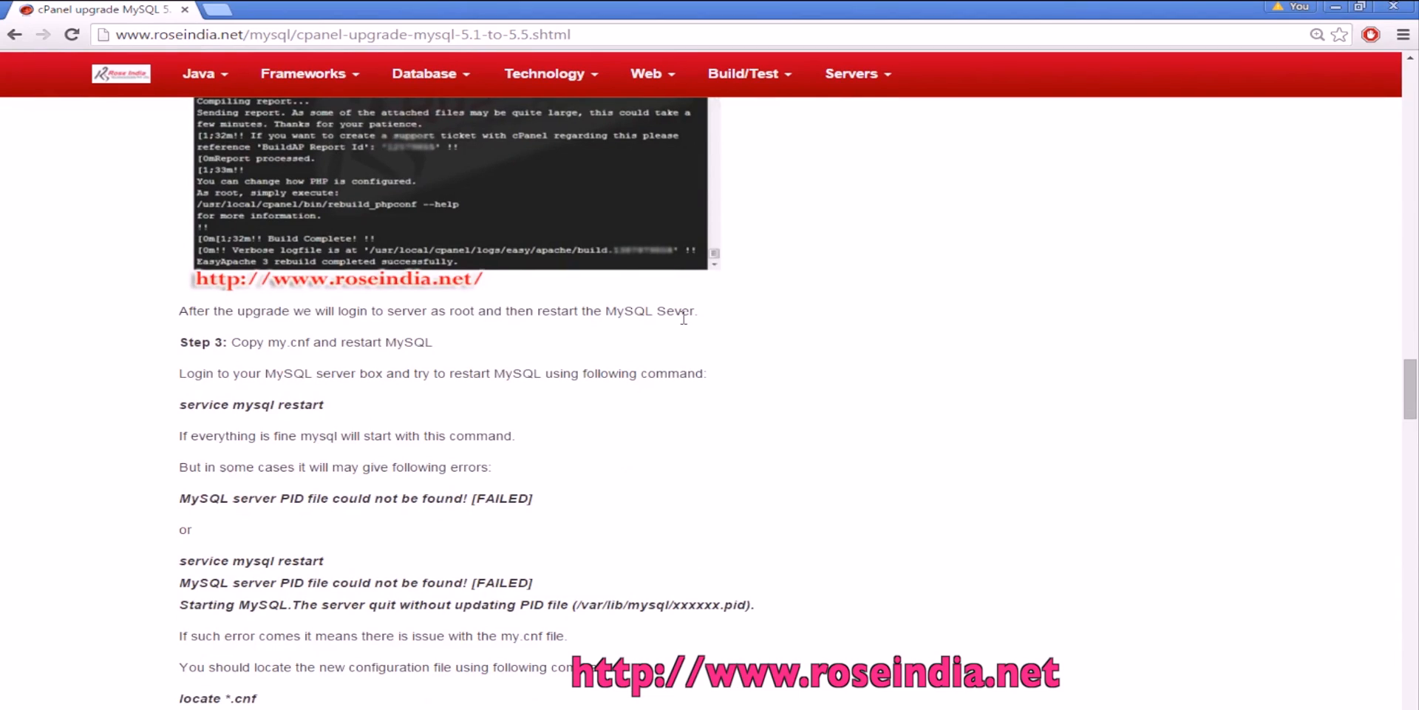
mouse_move(375, 362)
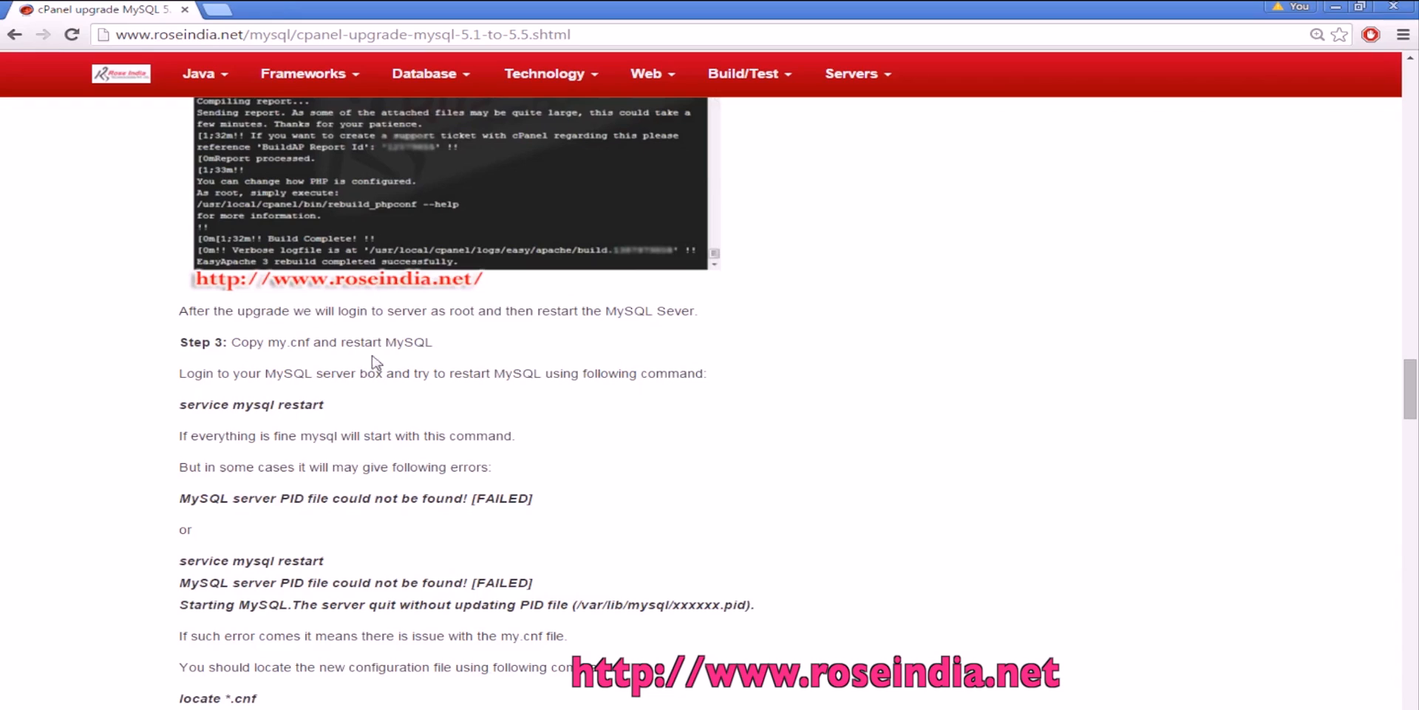
mouse_move(504, 361)
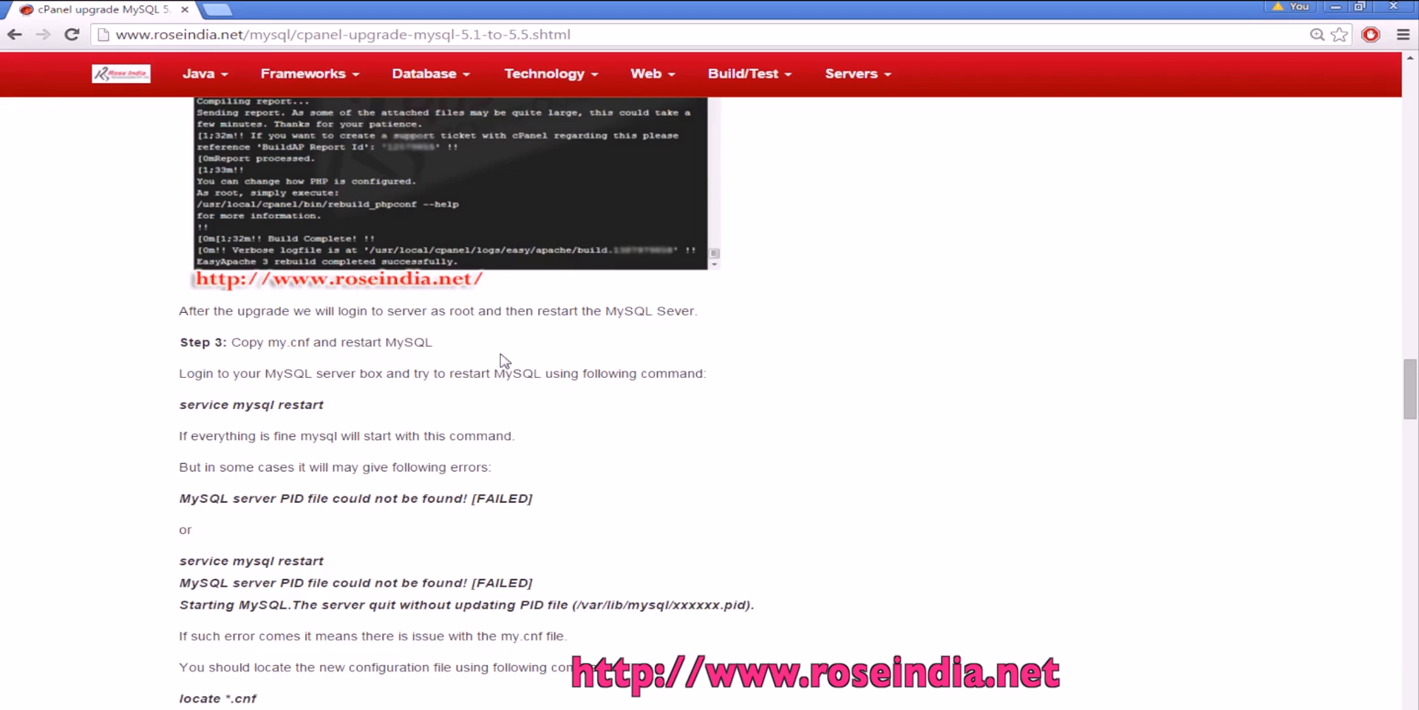
Step: Scroll past the locate and cp commands to Step 5 and the closing summary
scroll(down, 3)
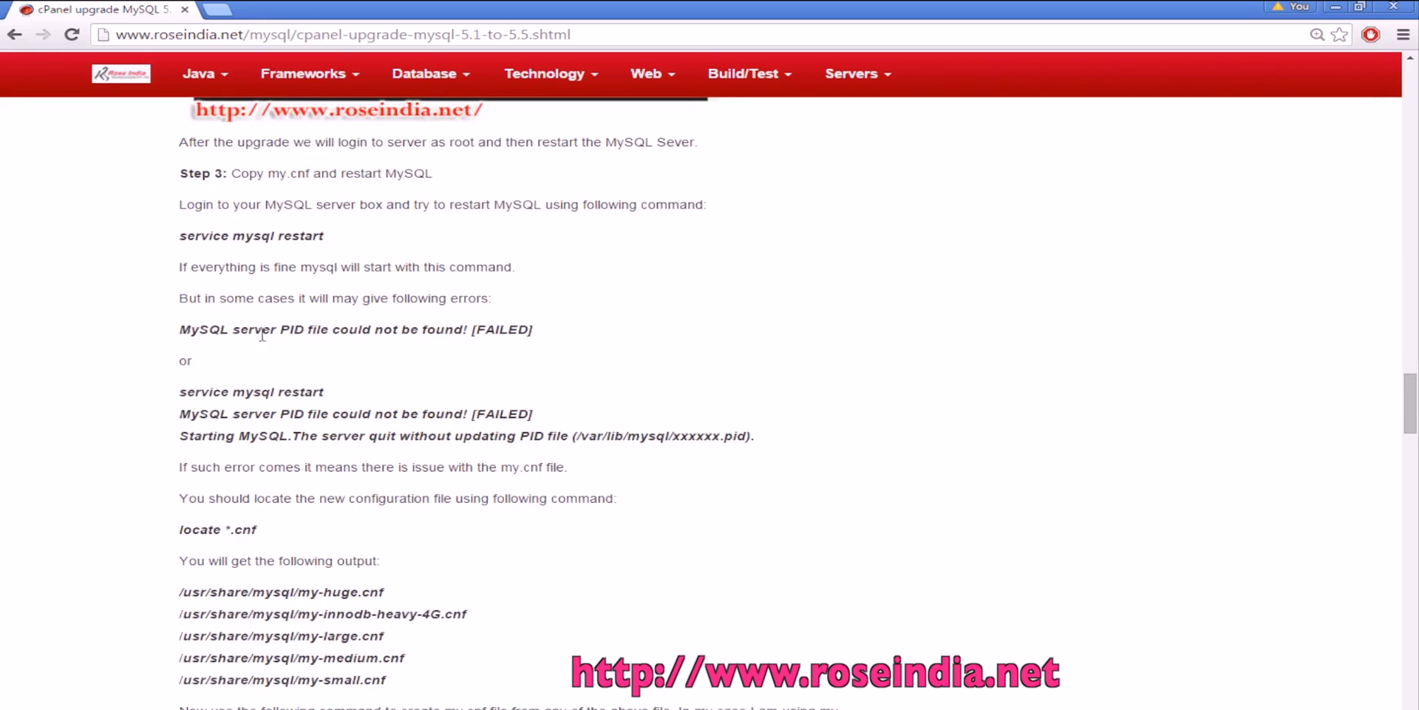
mouse_move(627, 367)
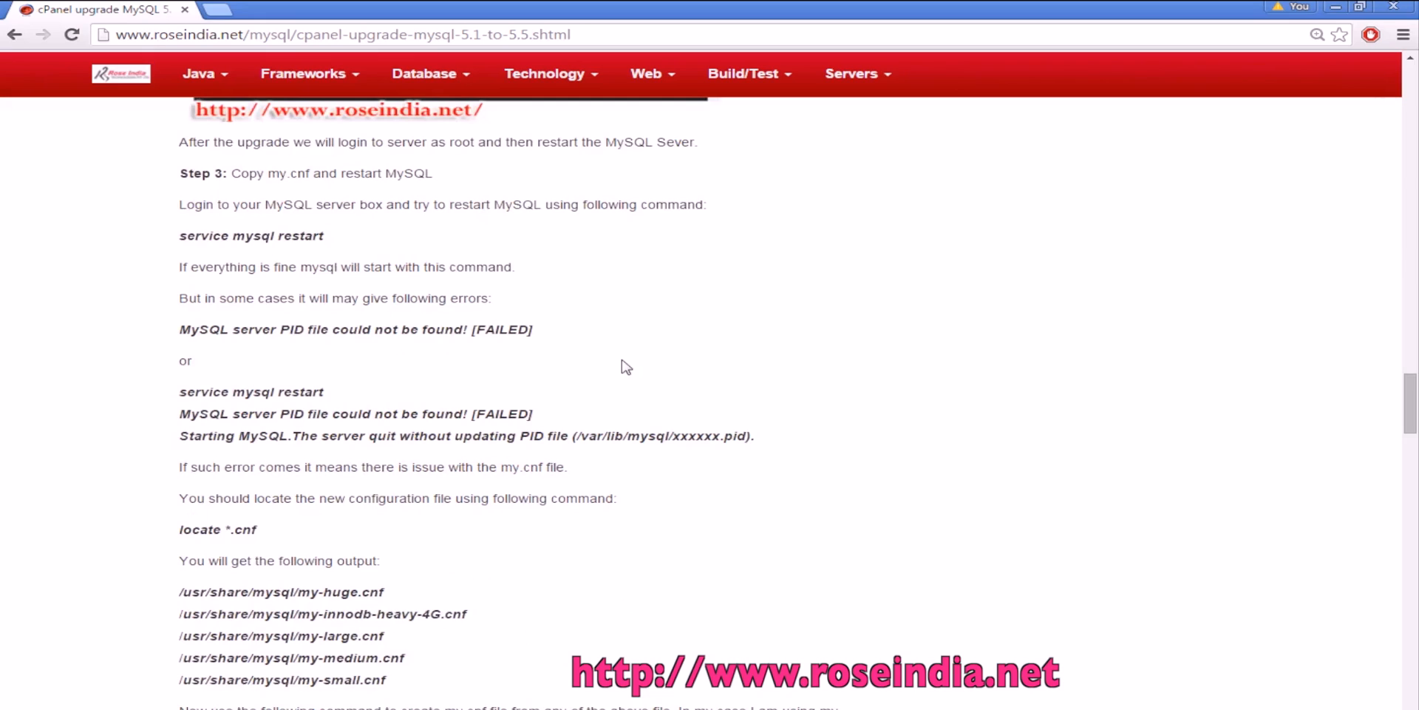
scroll(down, 3)
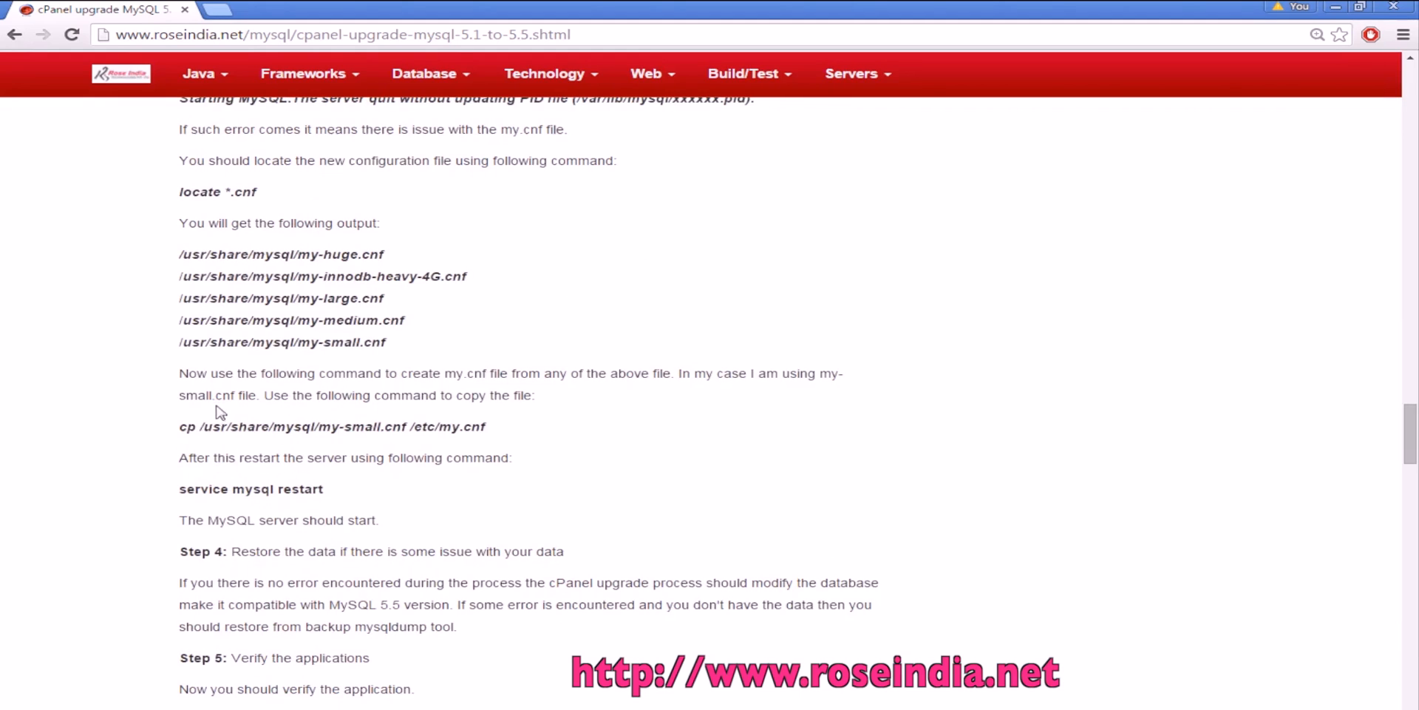
mouse_move(536, 389)
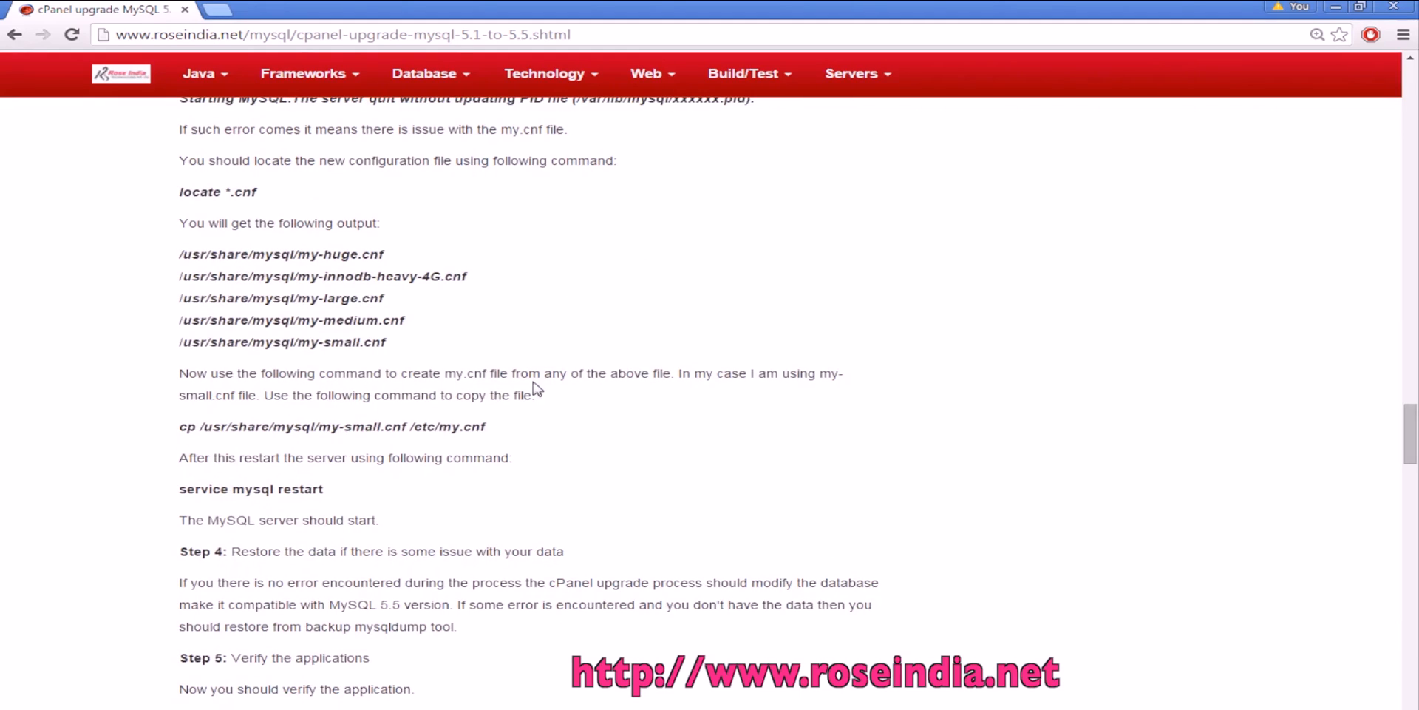
mouse_move(666, 389)
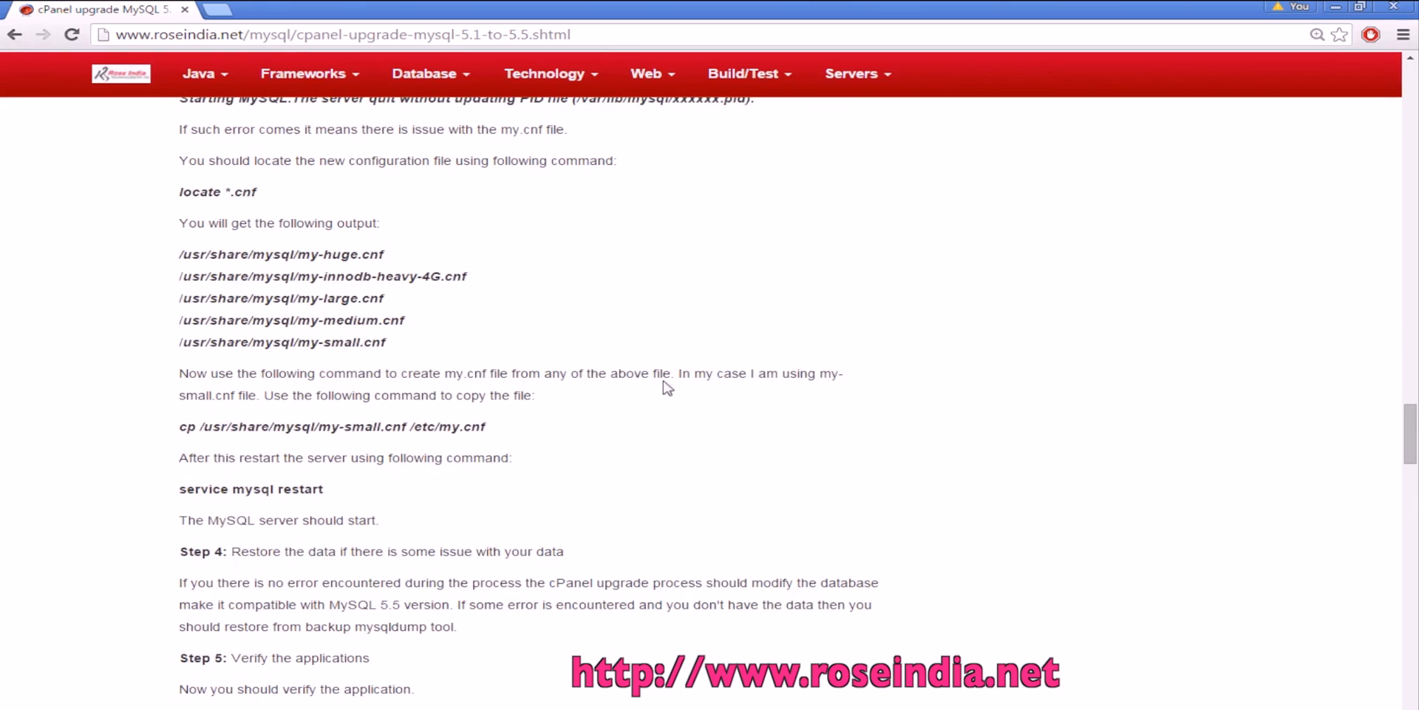
mouse_move(813, 391)
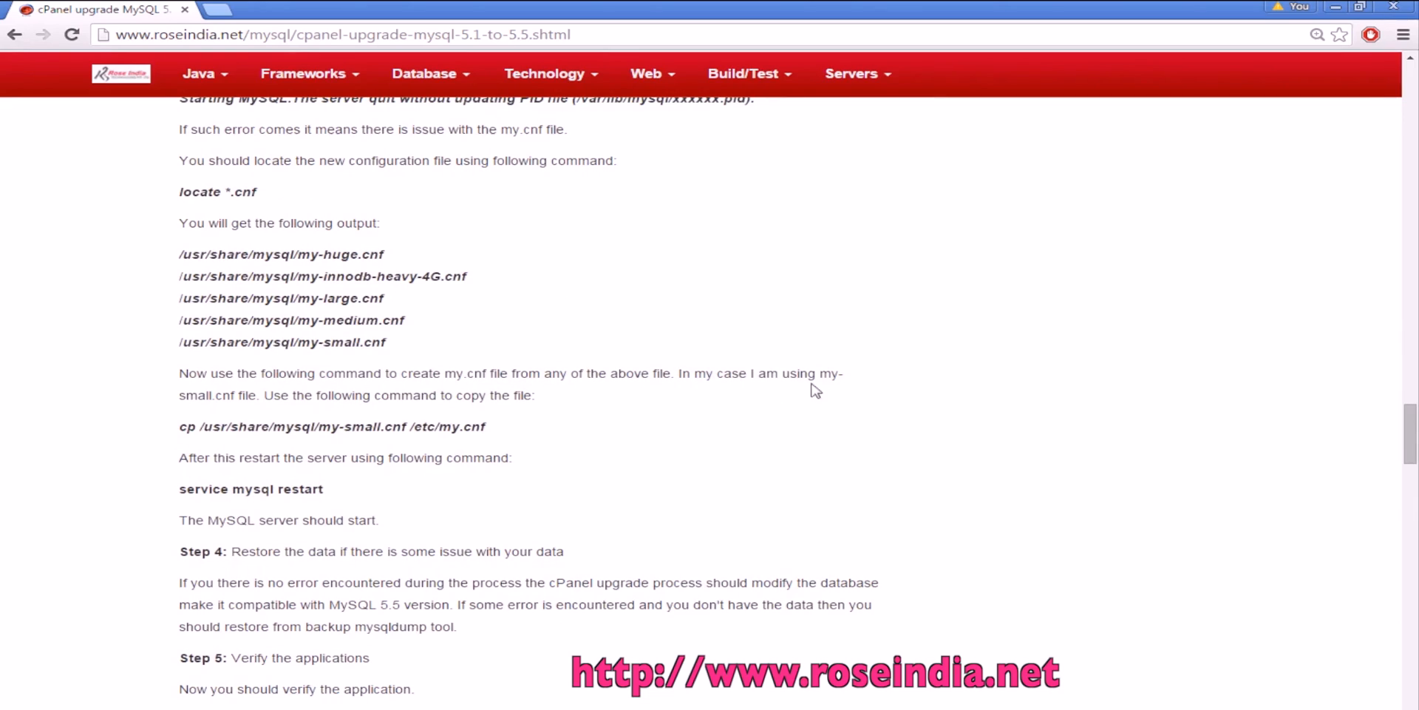
mouse_move(265, 398)
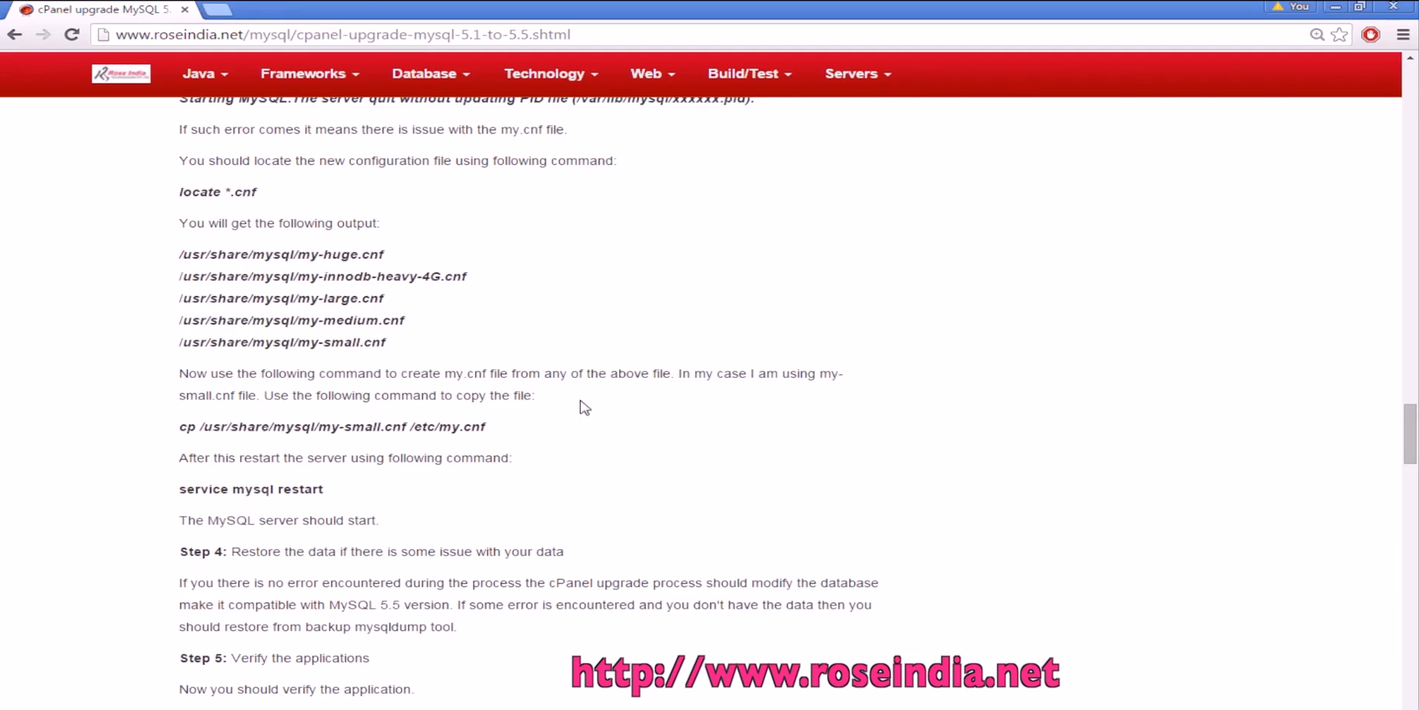
scroll(down, 3)
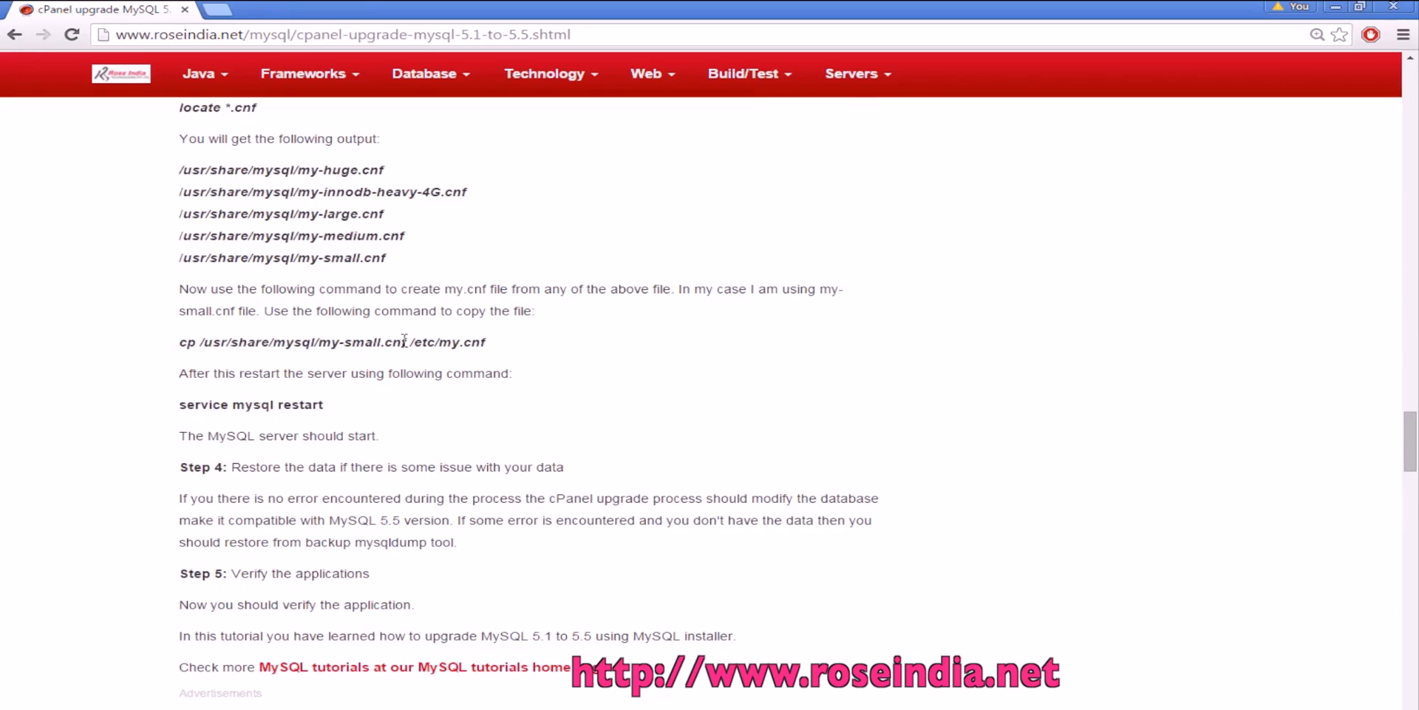
mouse_move(342, 361)
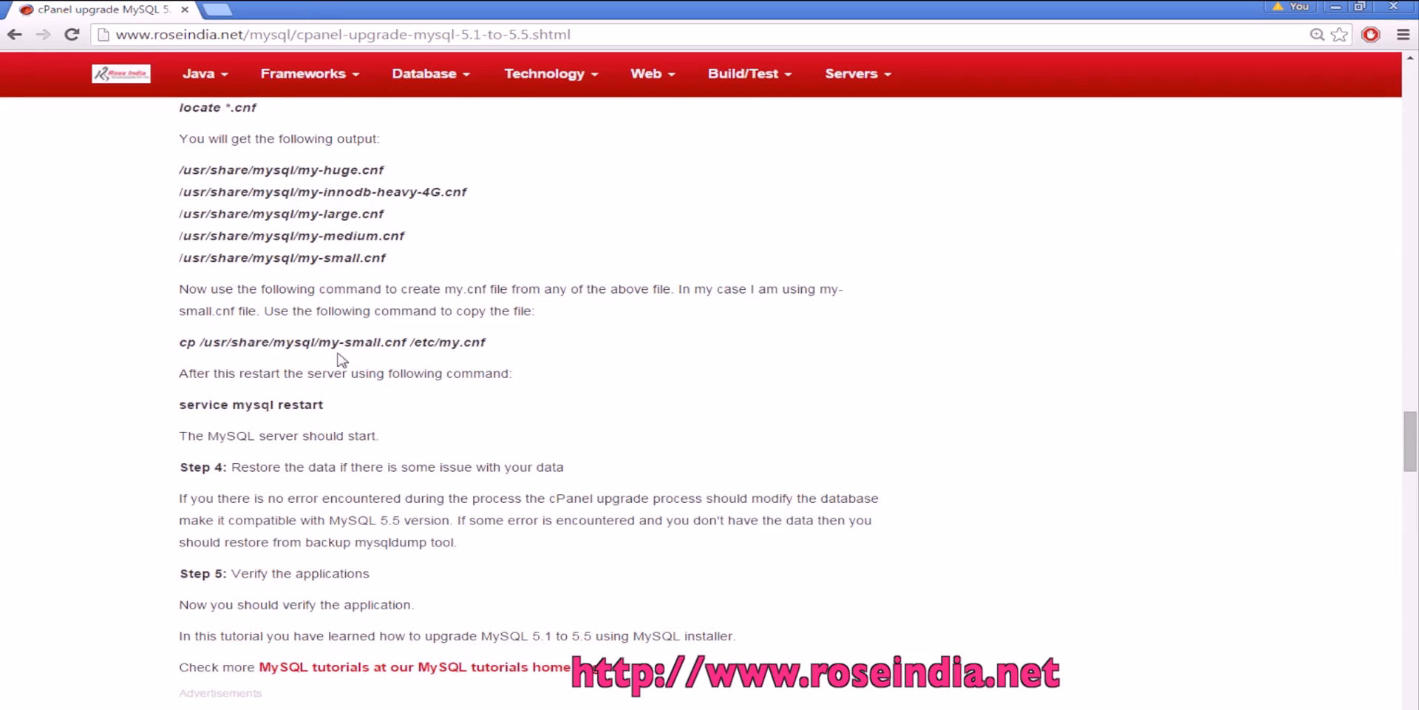
scroll(down, 3)
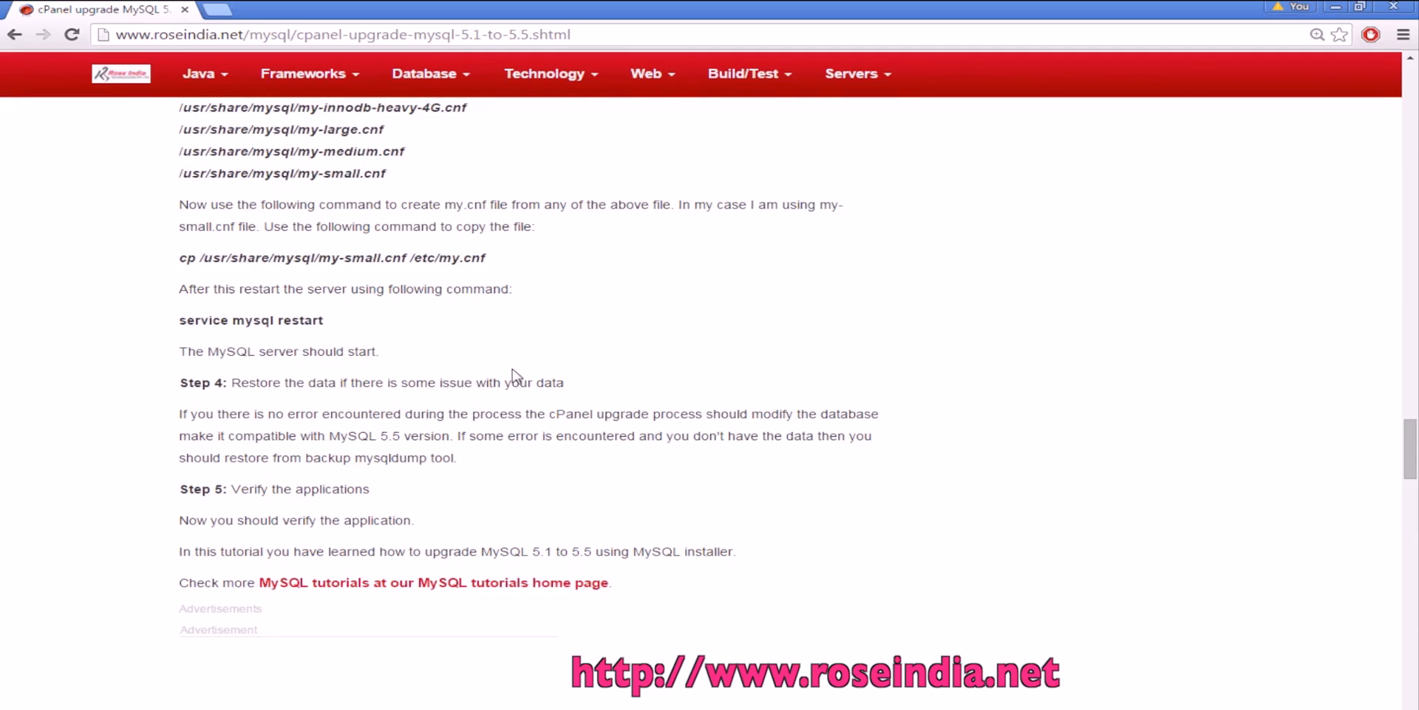
Step: Scroll to the page bottom, then back up to the locate *.cnf output and my-small.cnf copy command
scroll(down, 3)
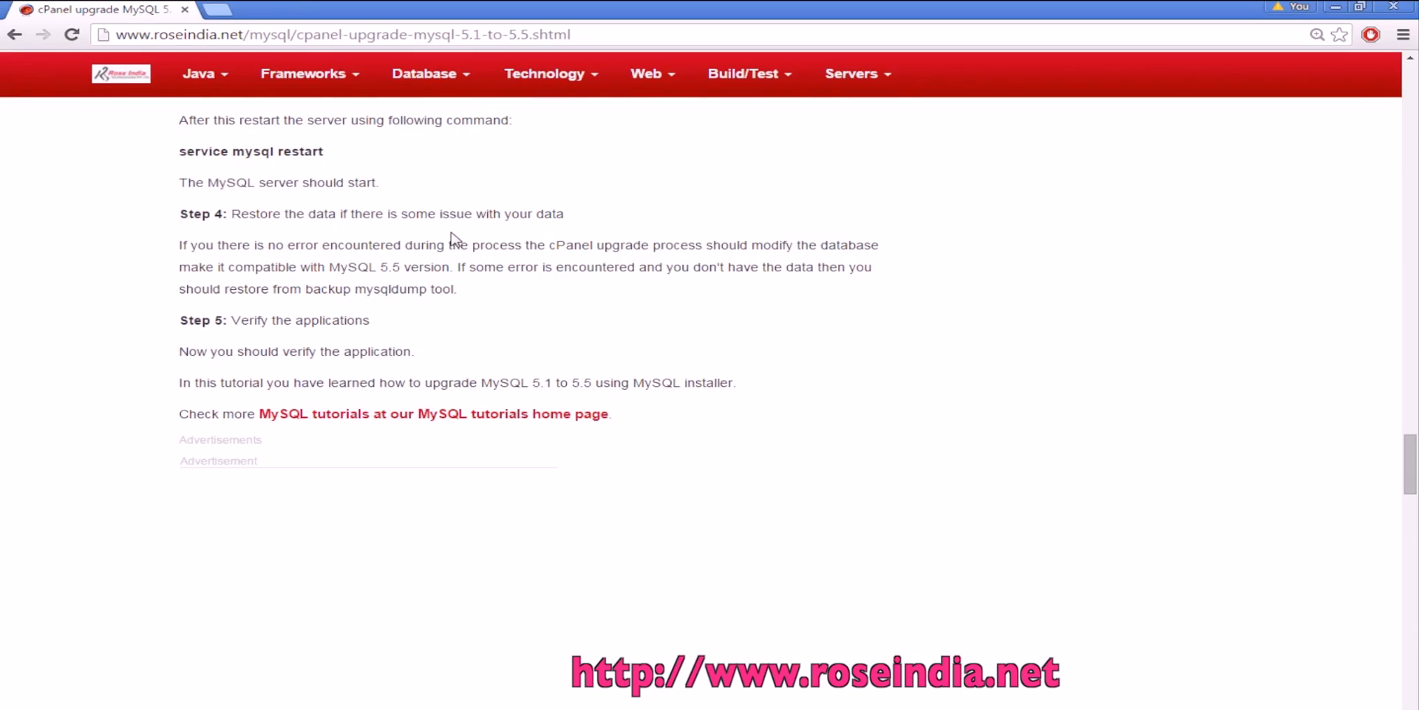
mouse_move(304, 352)
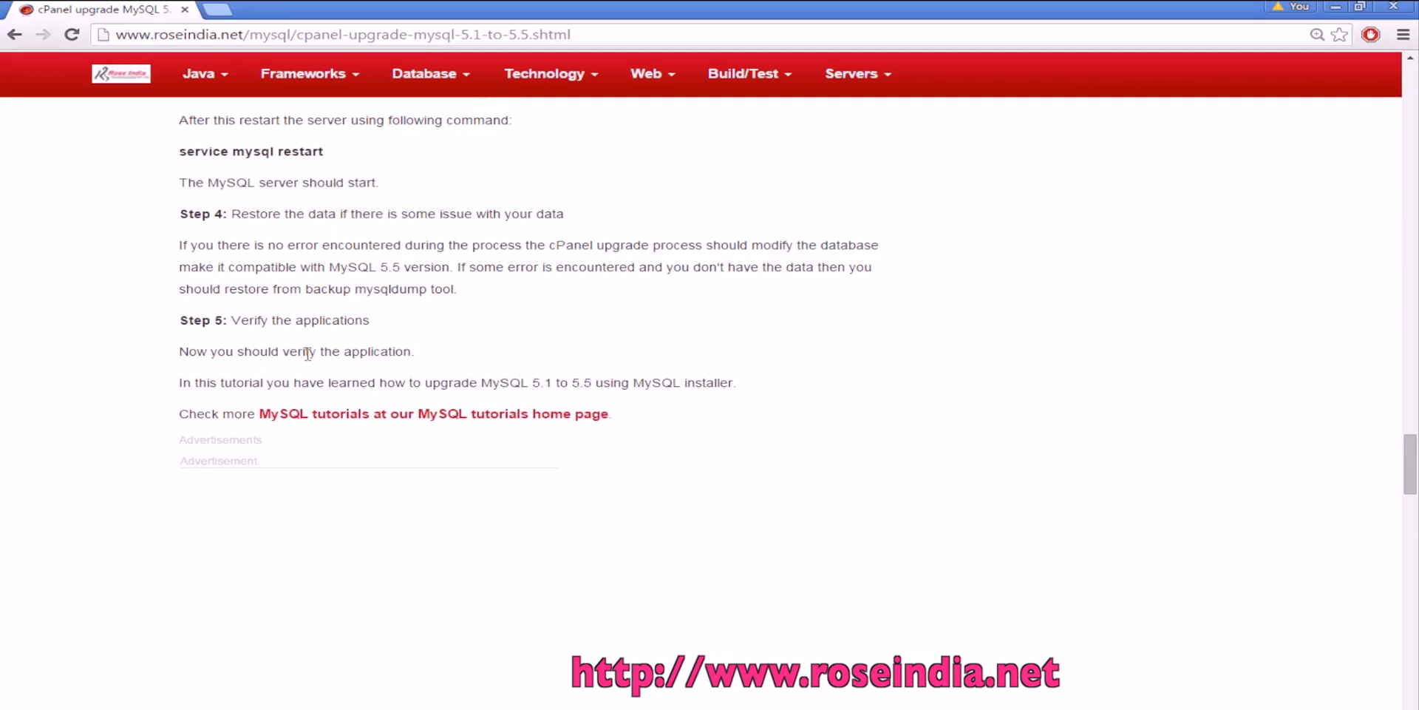
mouse_move(329, 352)
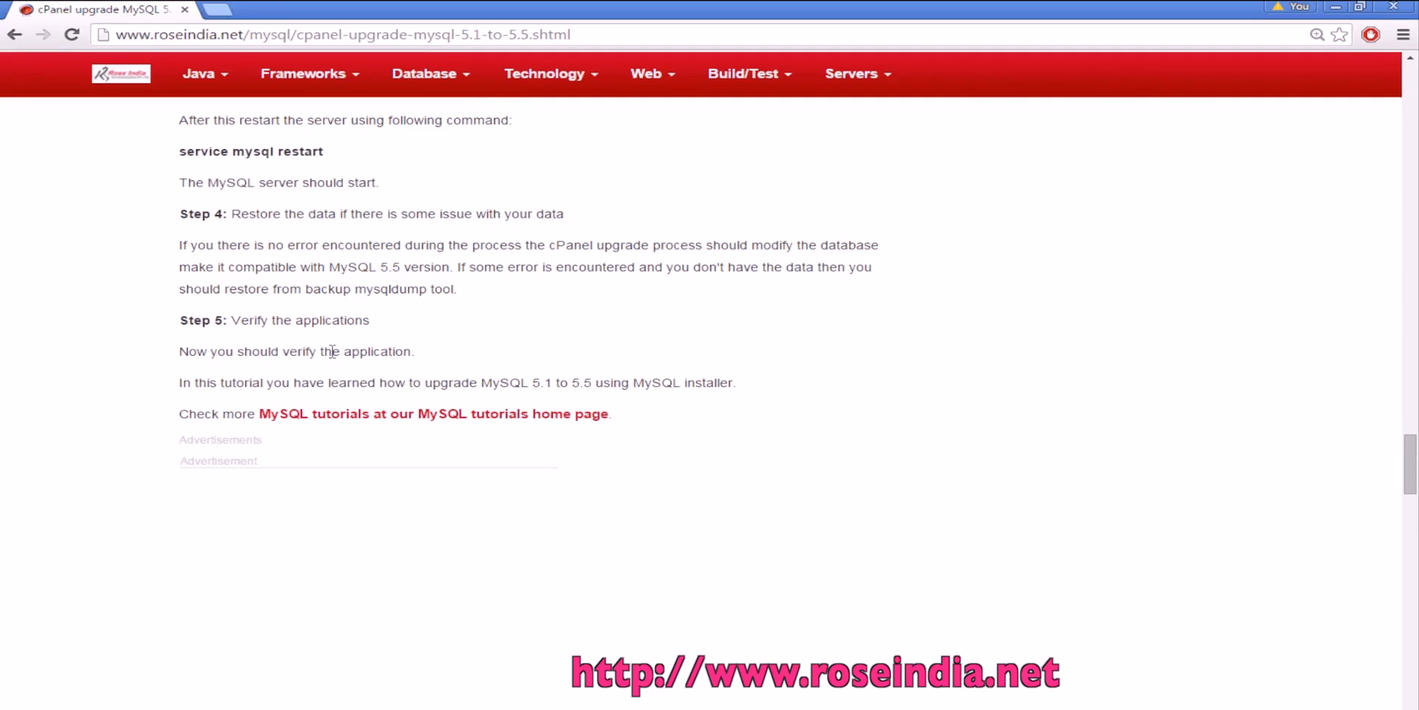
mouse_move(318, 381)
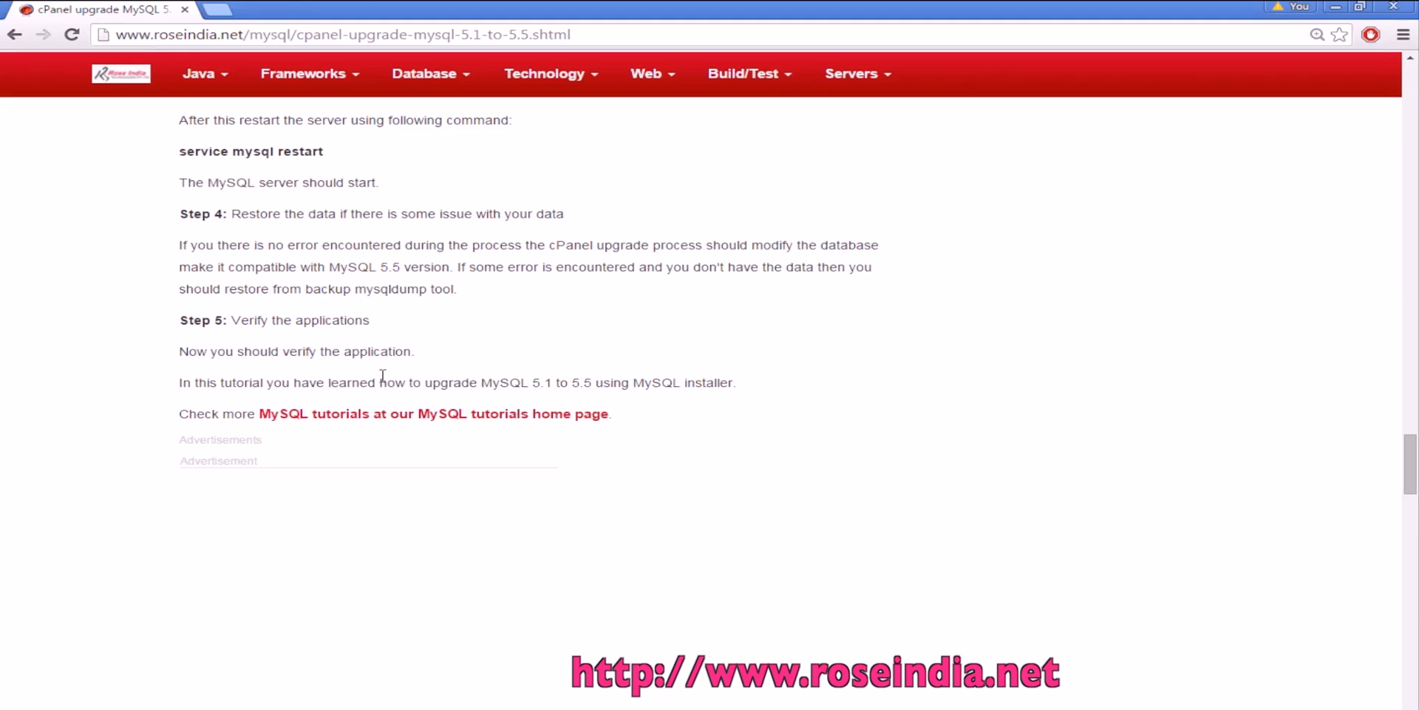
scroll(up, 3)
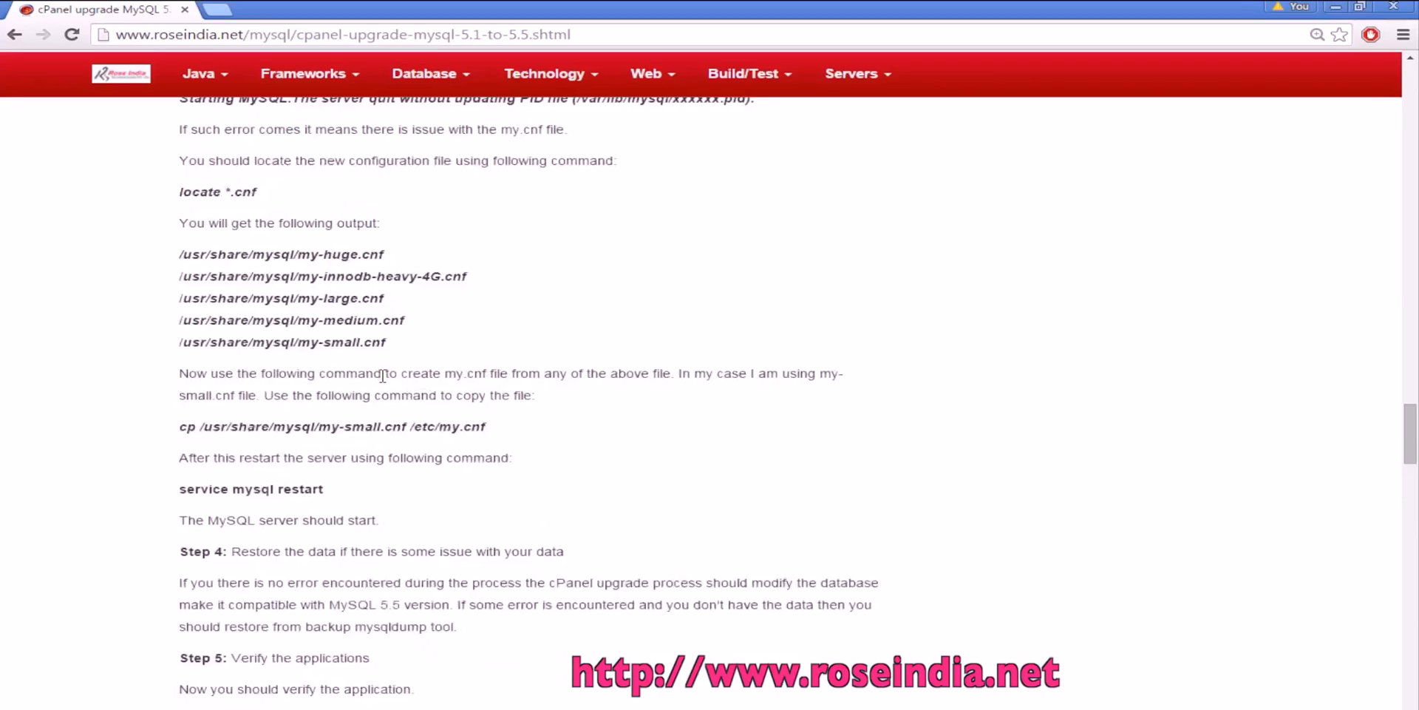
Step: Scroll up to the tutorial's introduction and revisit Step 1 and Step 2
scroll(up, 3)
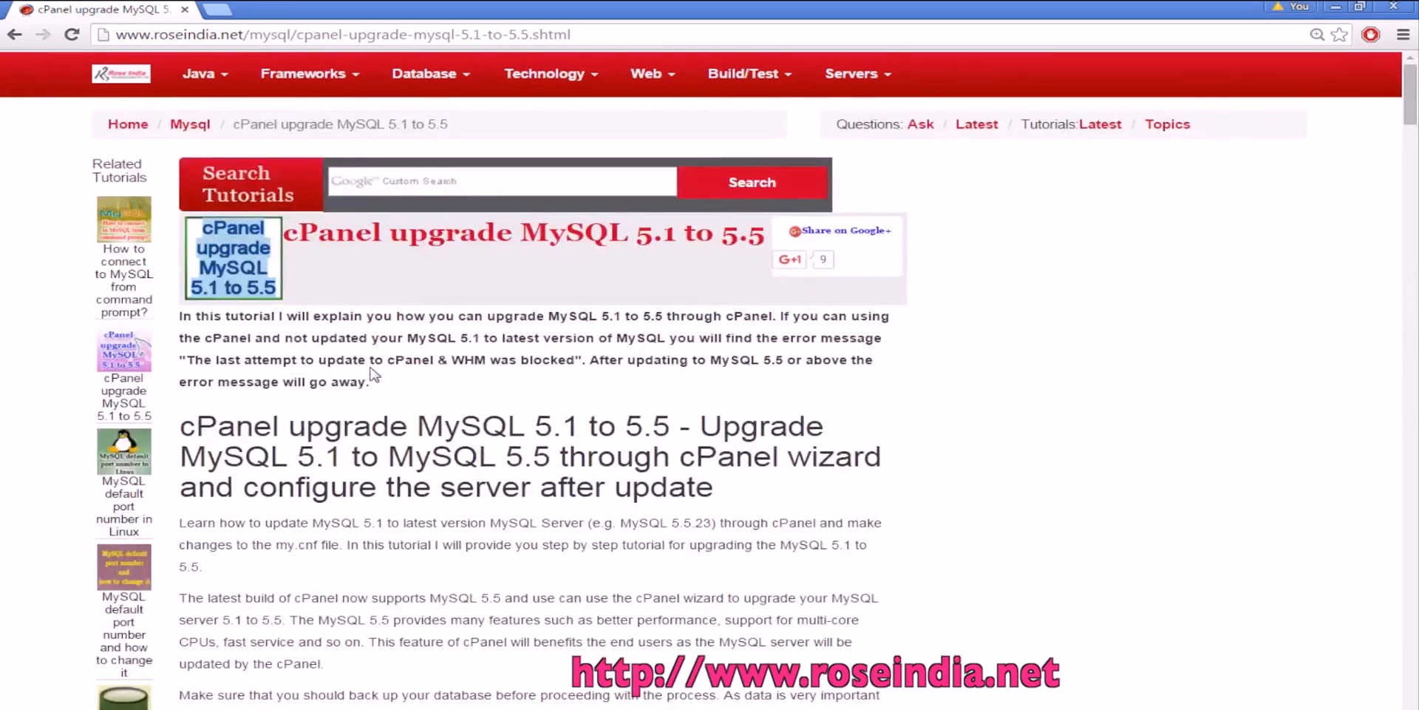
scroll(down, 3)
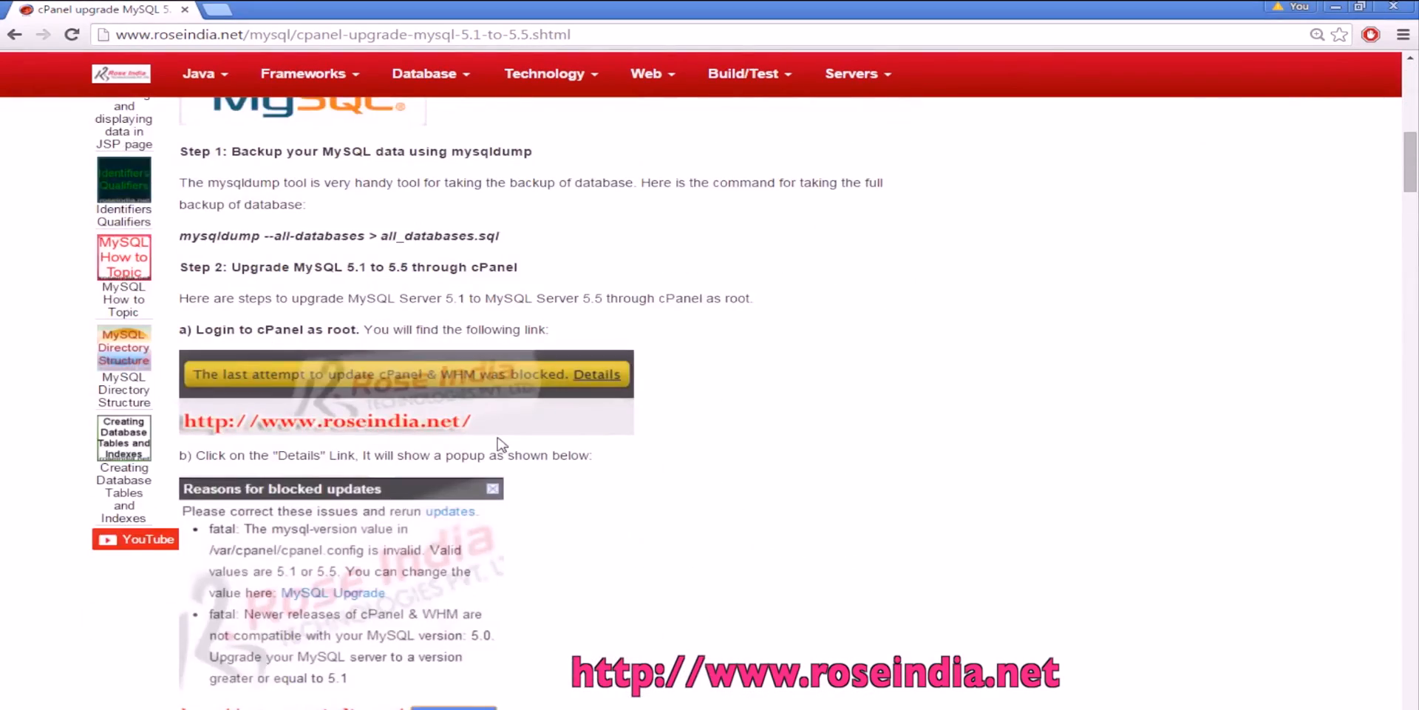
scroll(up, 3)
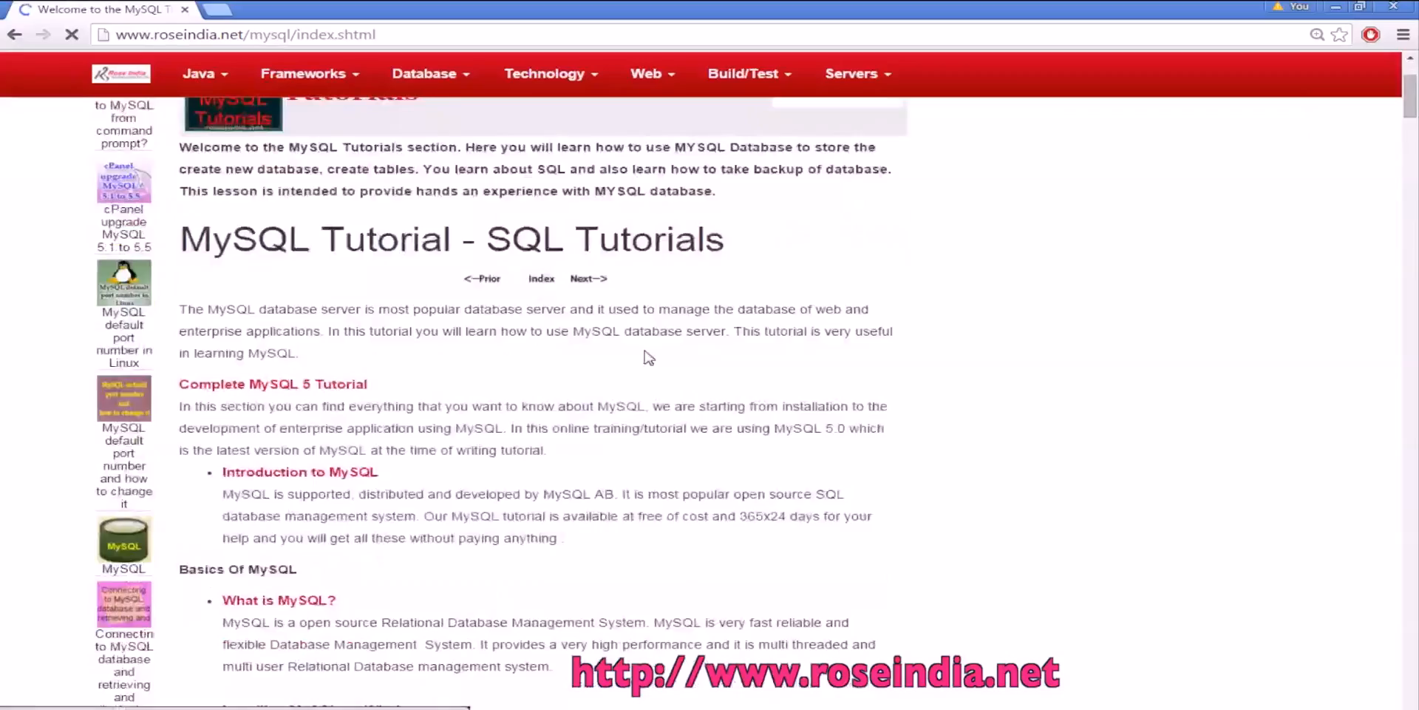
Step: Scroll down the MySQL Tutorials index to the MySQL Queries lesson list
scroll(down, 3)
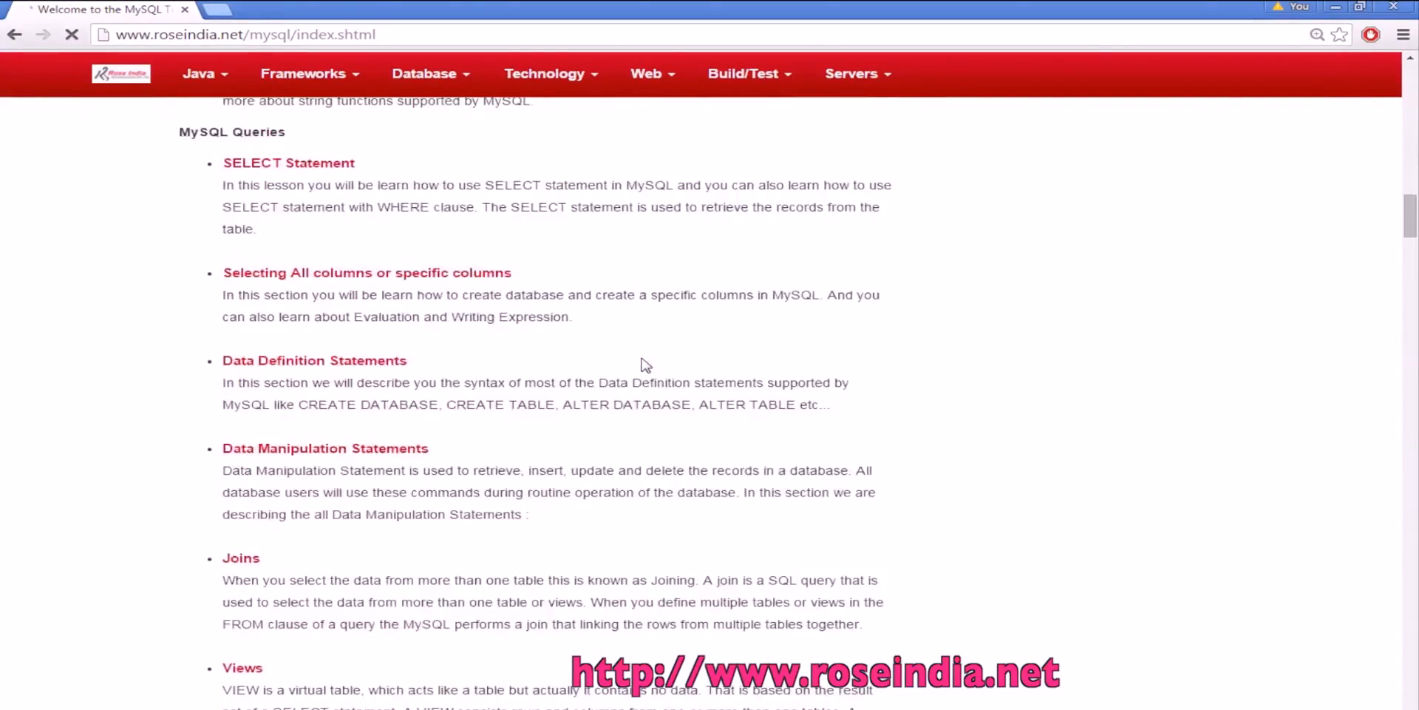
scroll(down, 3)
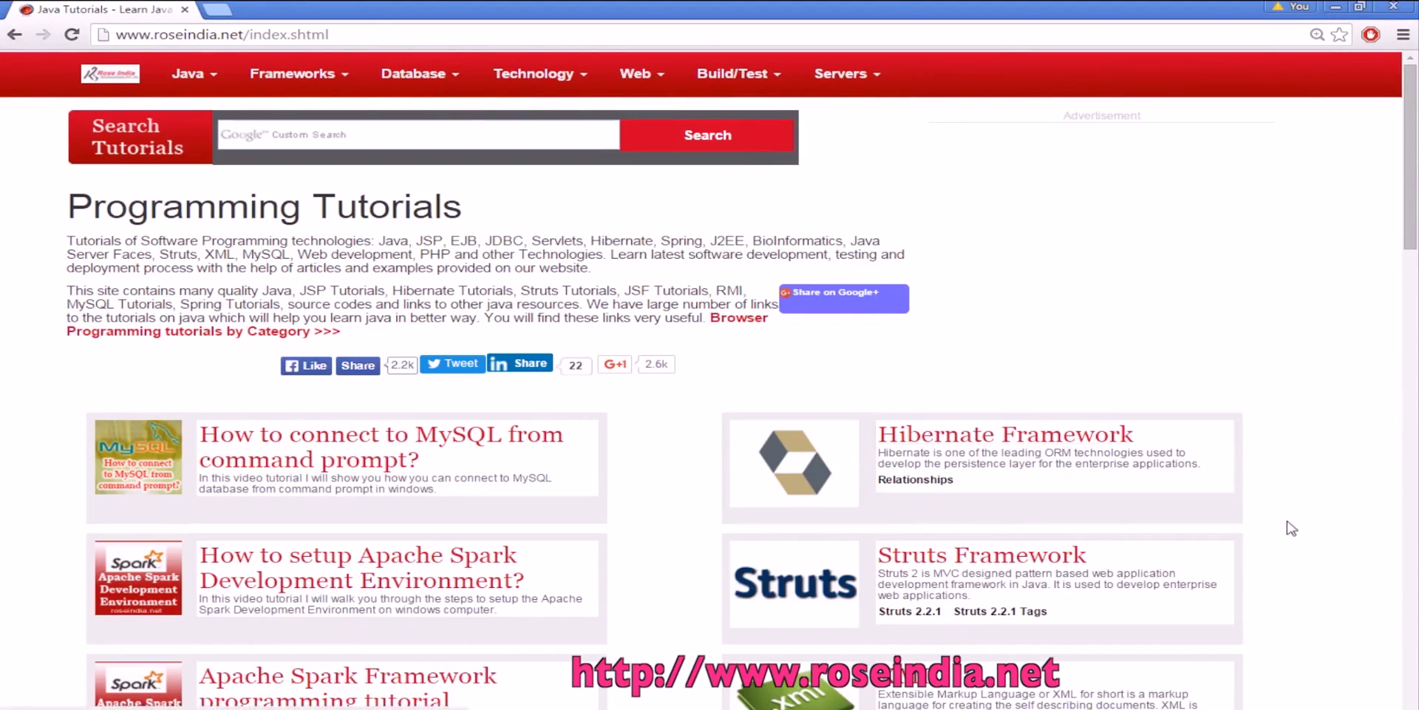
Step: Scroll down the roseindia home page into the Java, Testing Framework, Database and Ajax tutorial cards
scroll(down, 3)
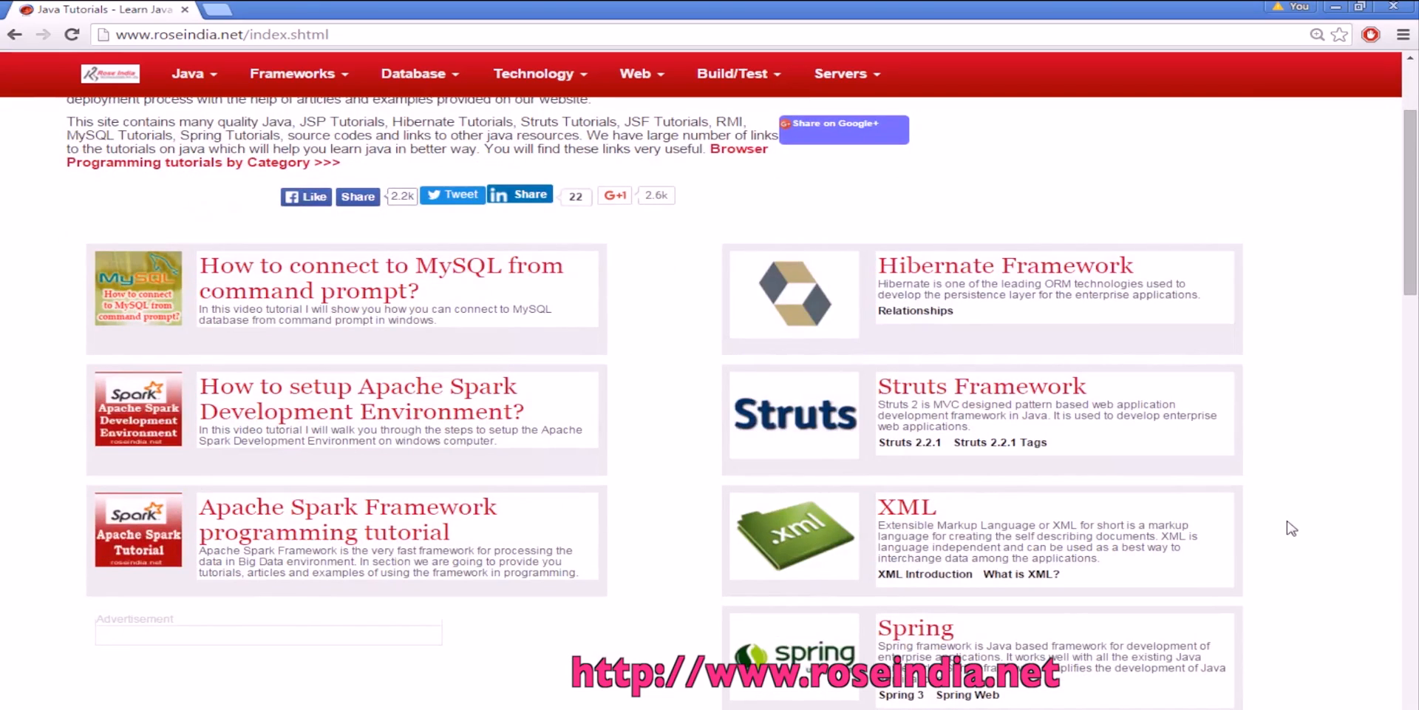
scroll(down, 3)
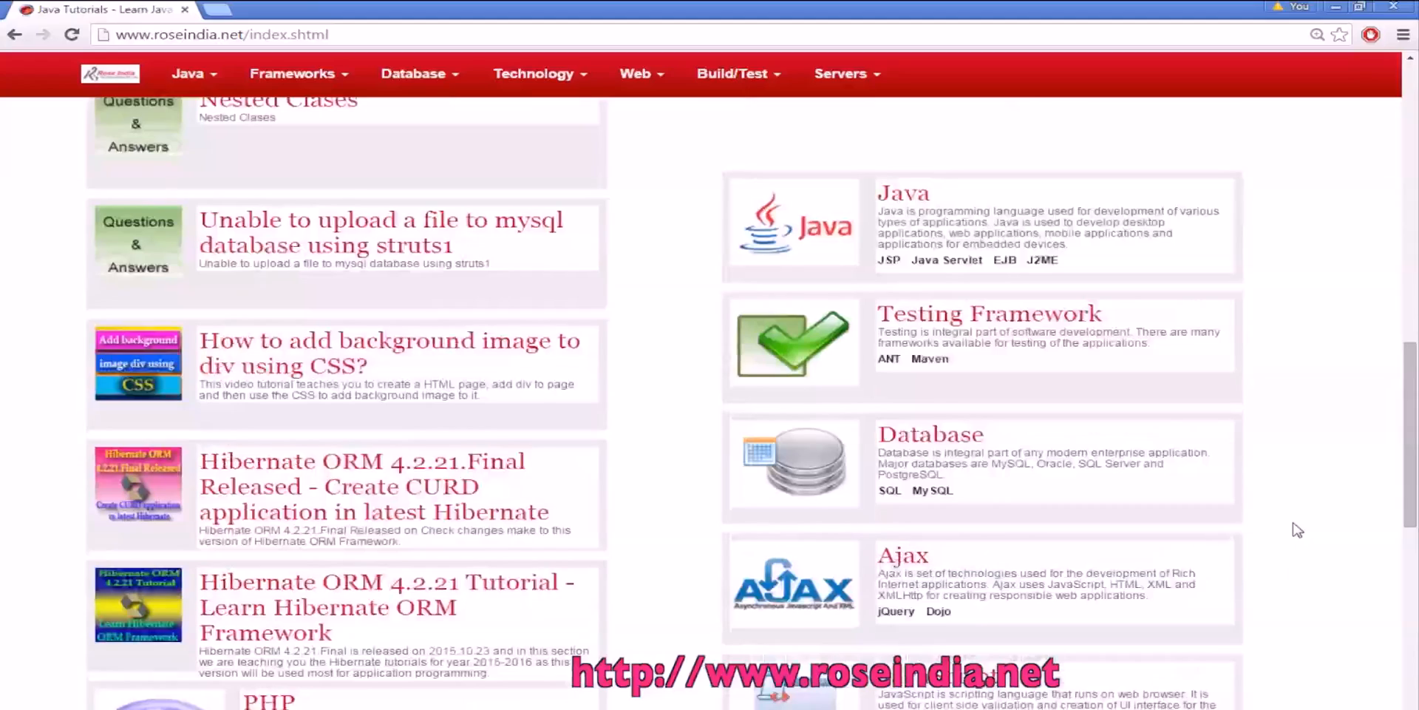